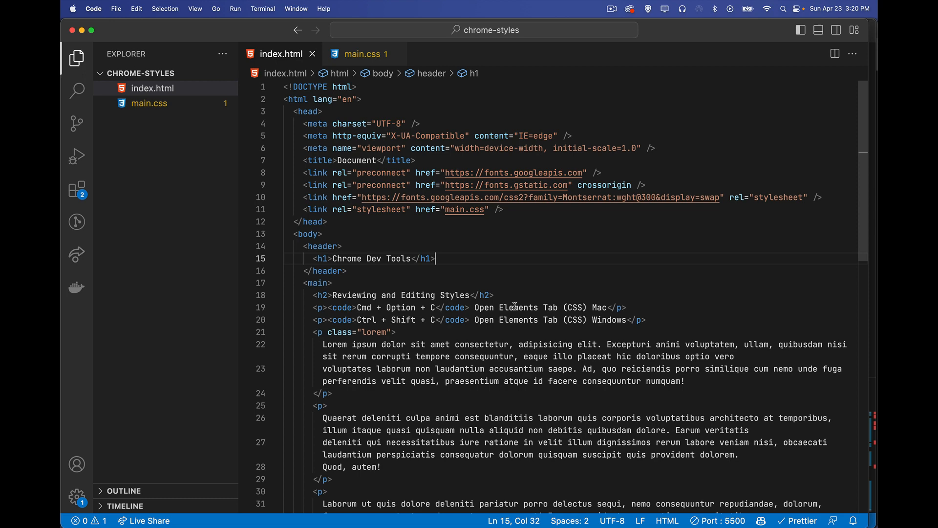
pyautogui.moveTo(483, 247)
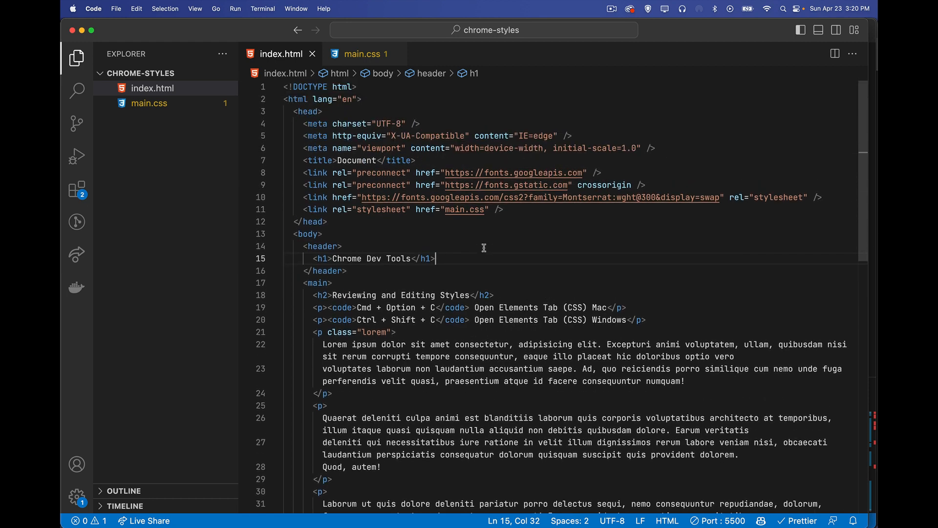
# - Switch to the main.css stylesheet and look through its CSS rules
pyautogui.click(359, 54)
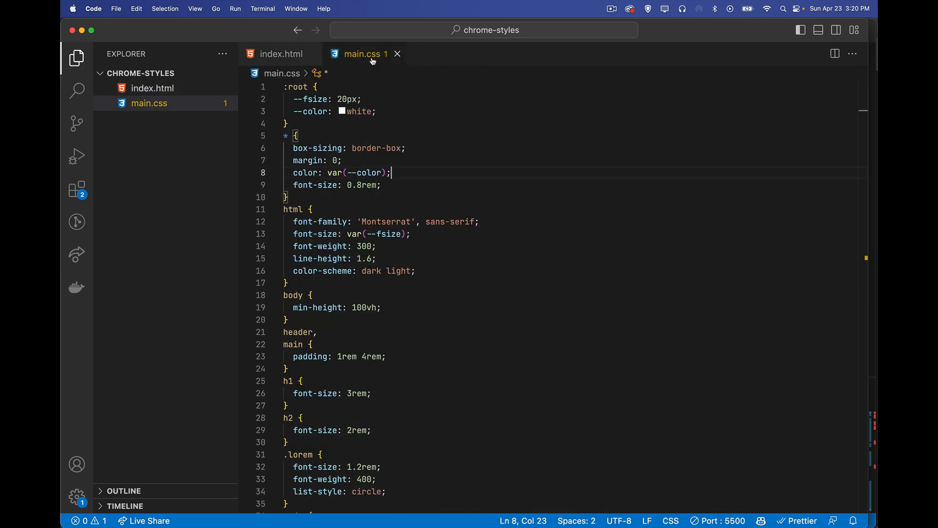
pyautogui.scroll(-3)
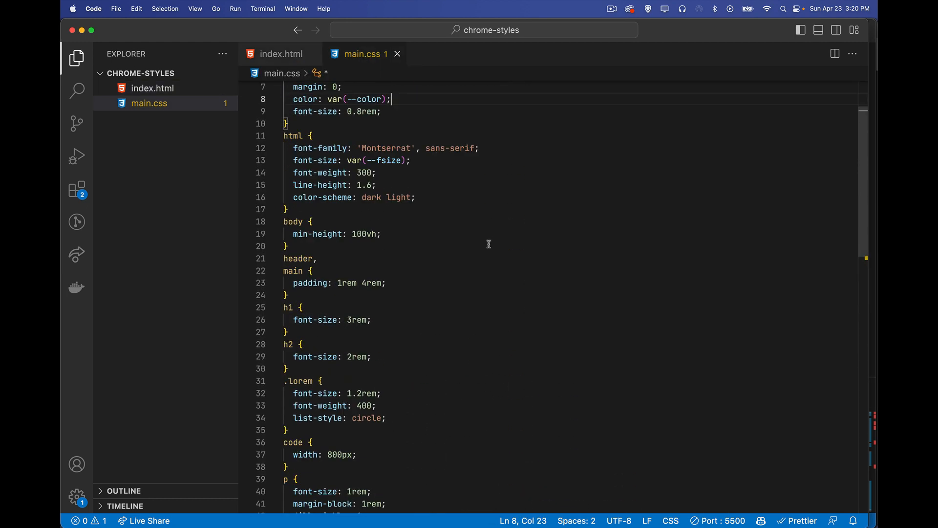
pyautogui.scroll(3)
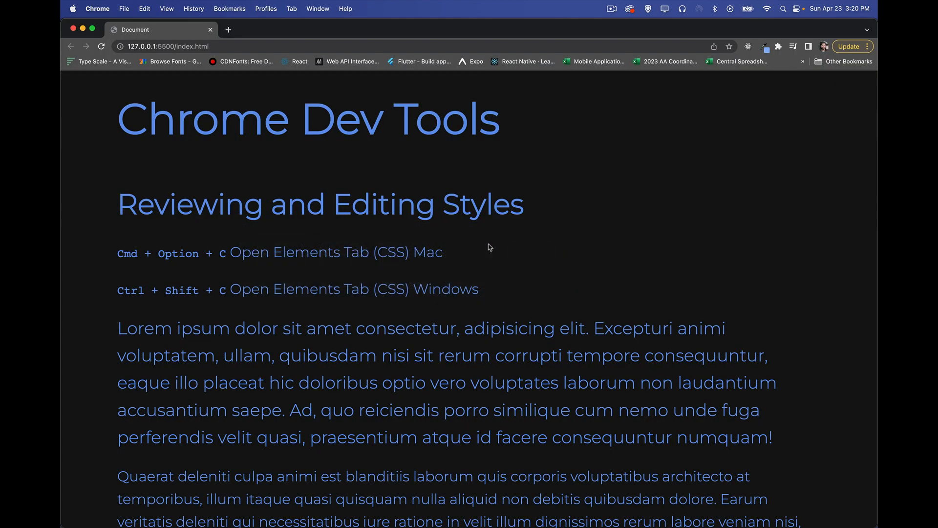
pyautogui.moveTo(596, 261)
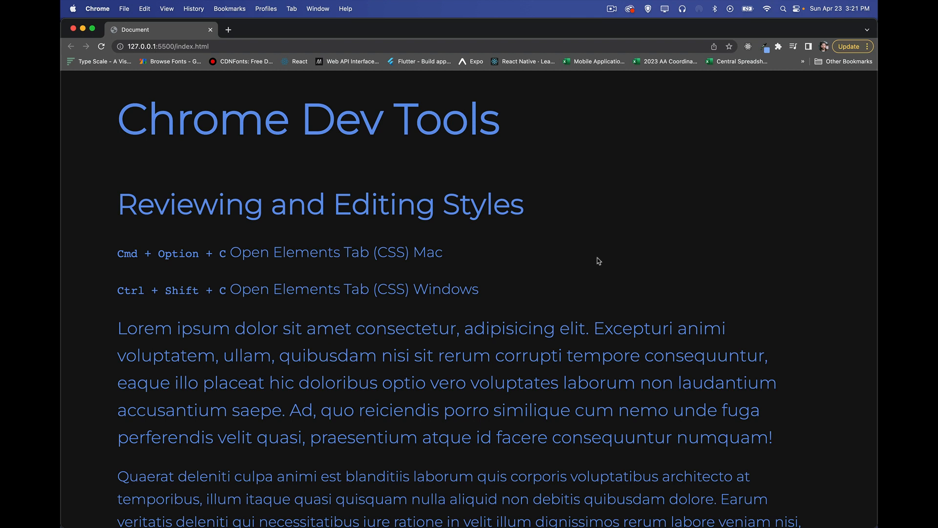
pyautogui.rightClick(595, 261)
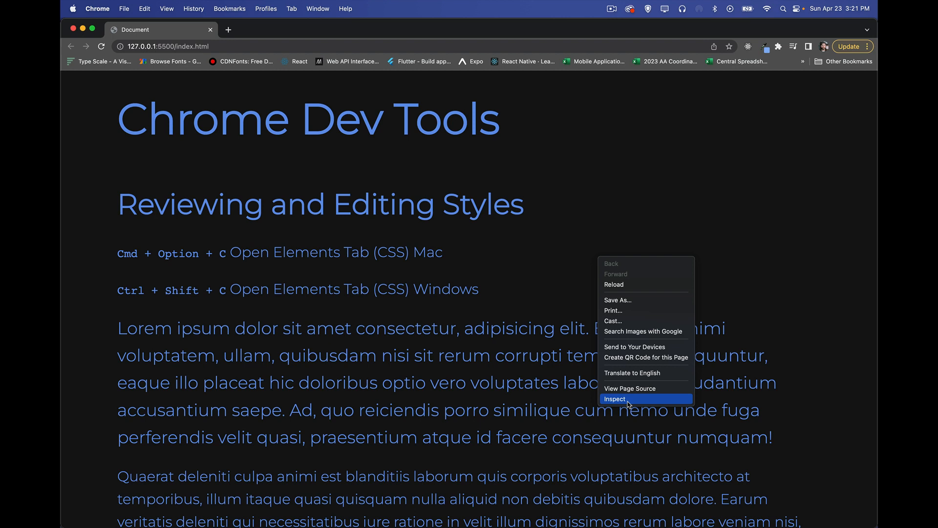
pyautogui.moveTo(532, 313)
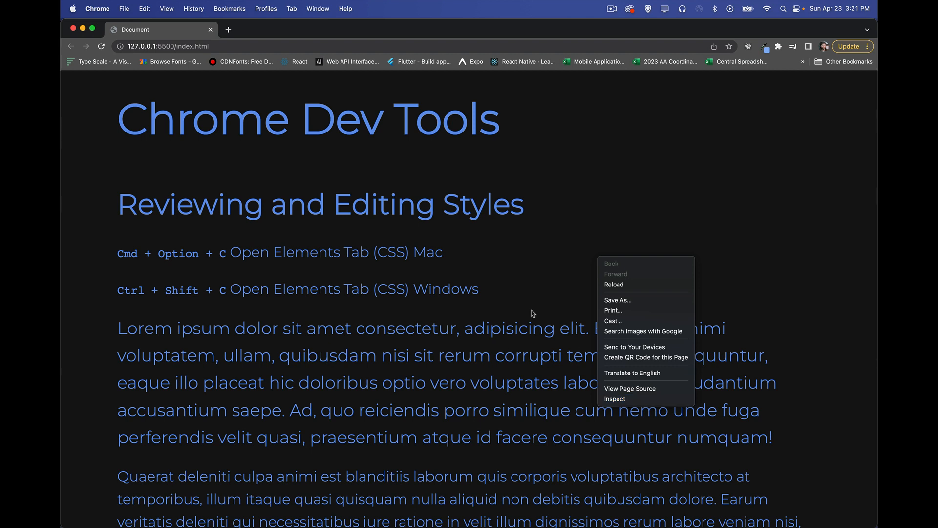
pyautogui.click(211, 264)
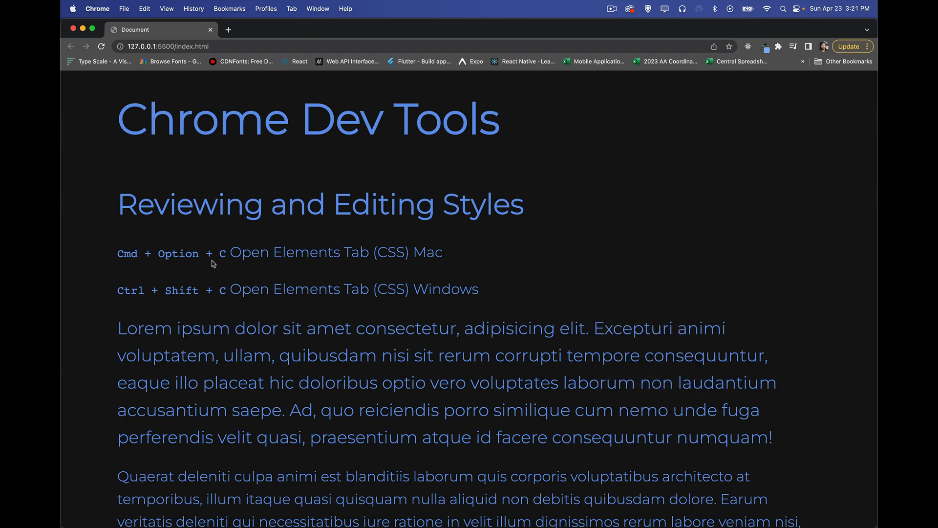
pyautogui.moveTo(164, 305)
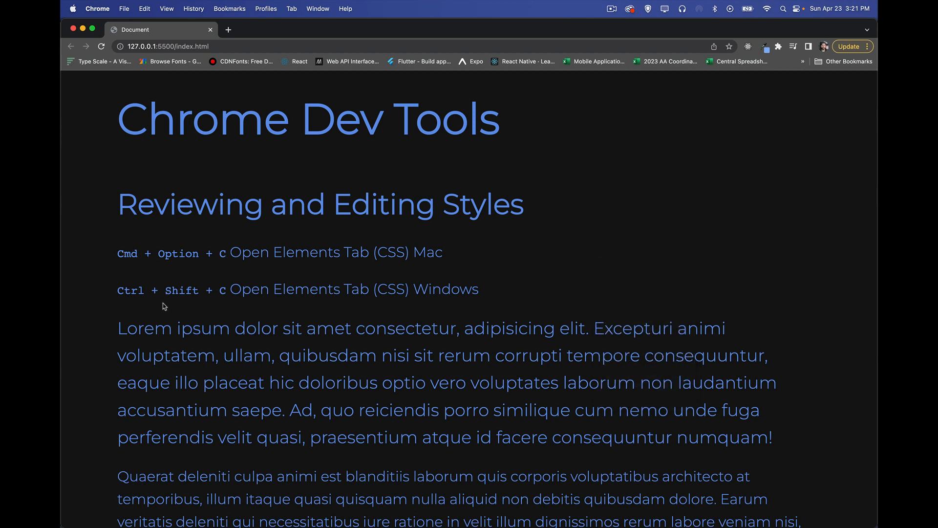
pyautogui.moveTo(461, 293)
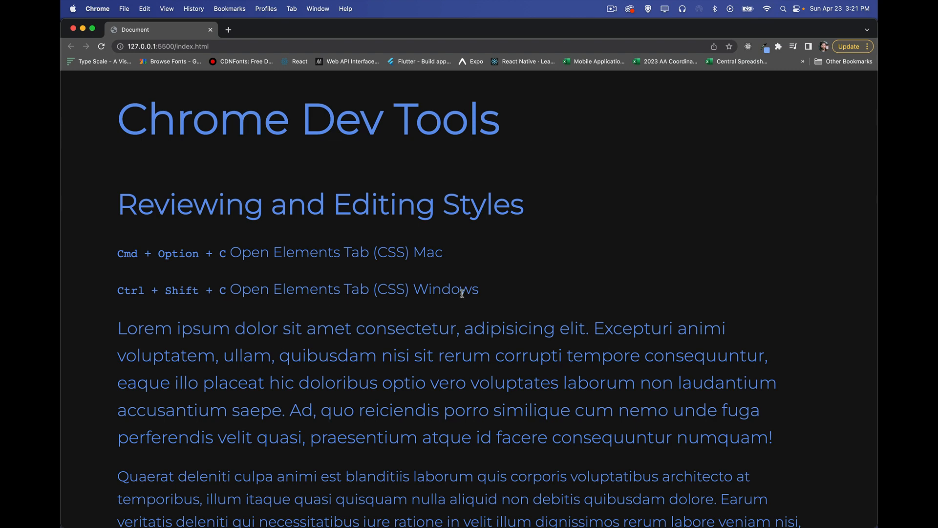
pyautogui.moveTo(494, 256)
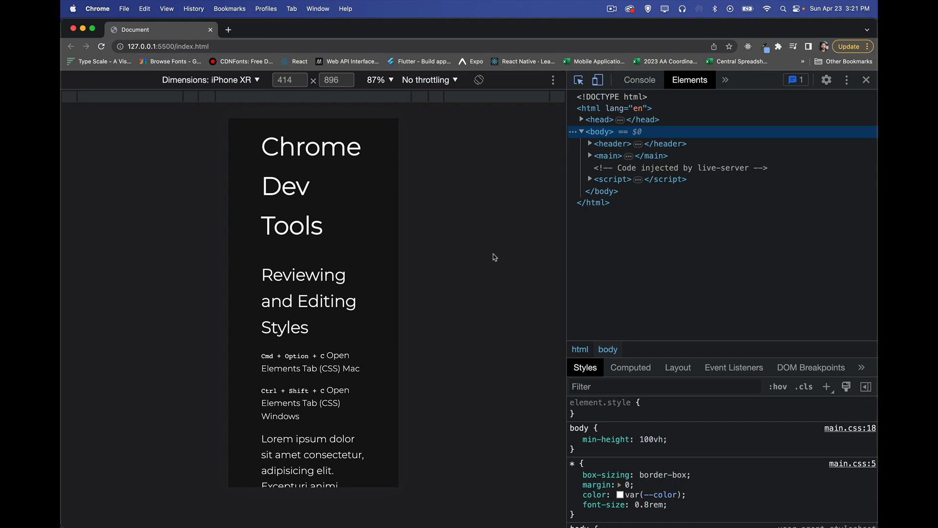
# - Return the page to full desktop width and expand the main element's children
pyautogui.click(597, 80)
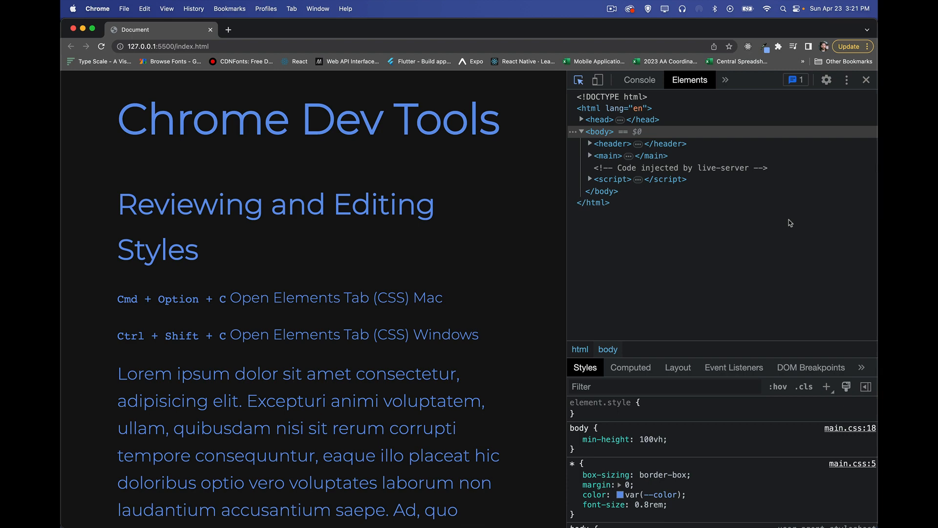
pyautogui.moveTo(597, 120)
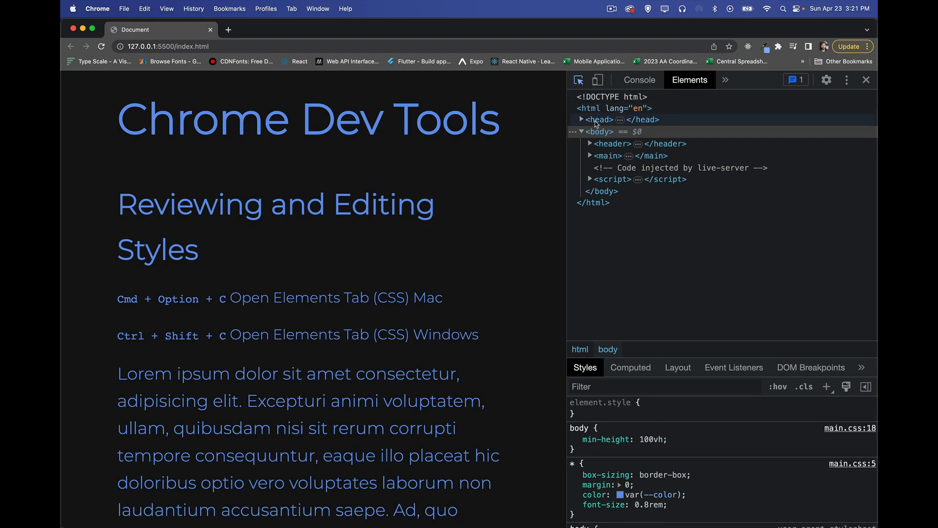
pyautogui.moveTo(606, 155)
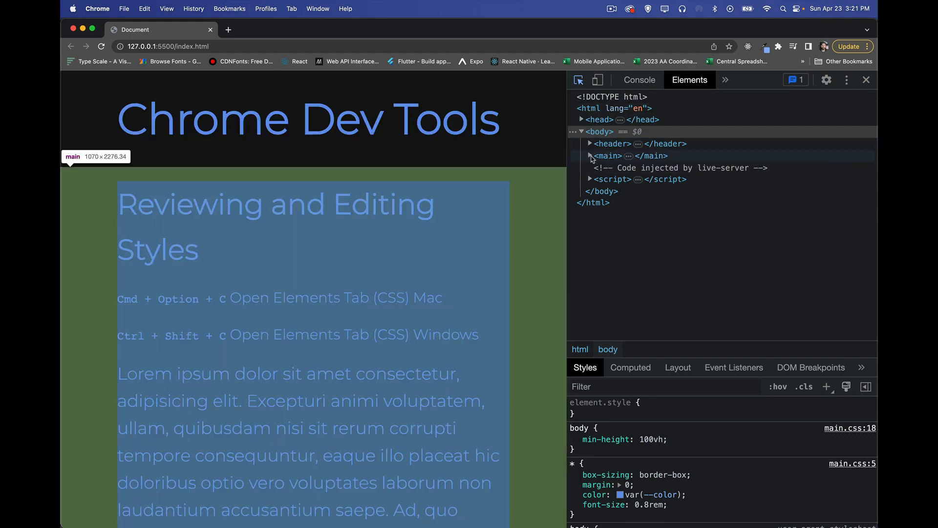
pyautogui.click(590, 155)
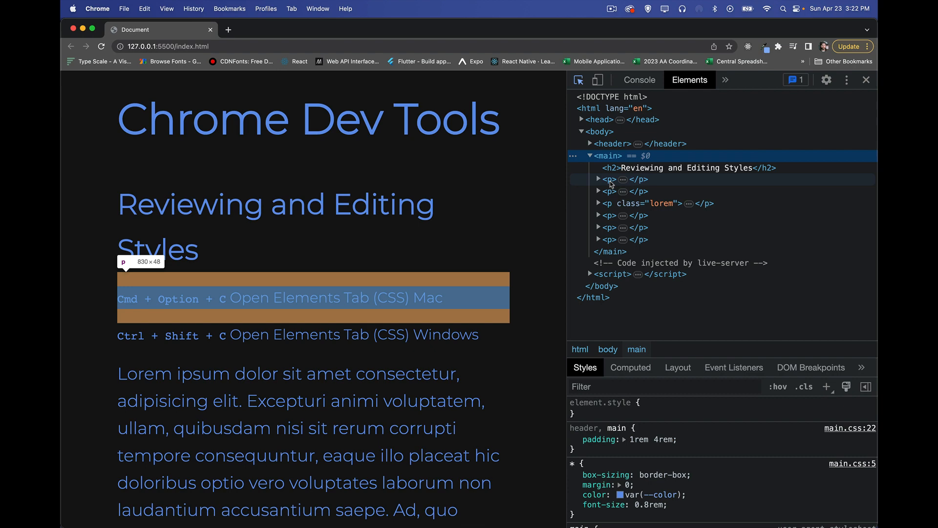
pyautogui.moveTo(612, 144)
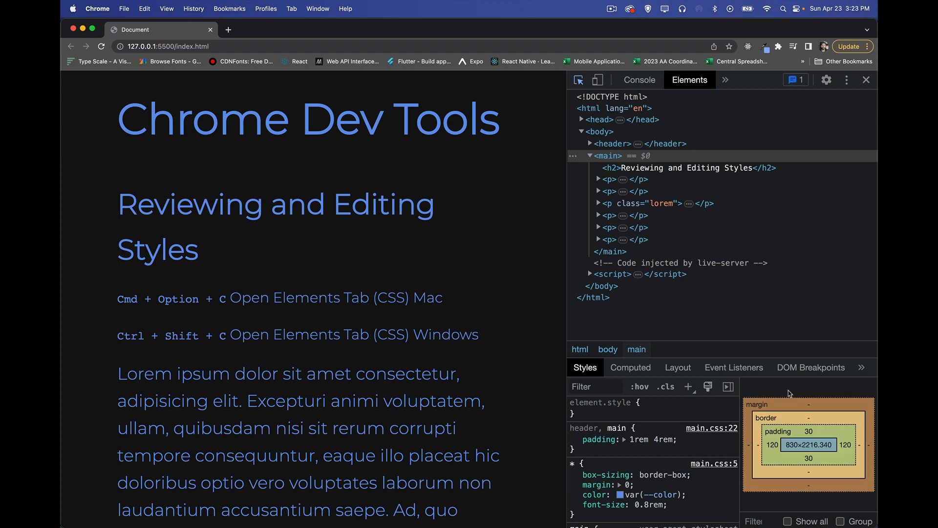
pyautogui.moveTo(796, 413)
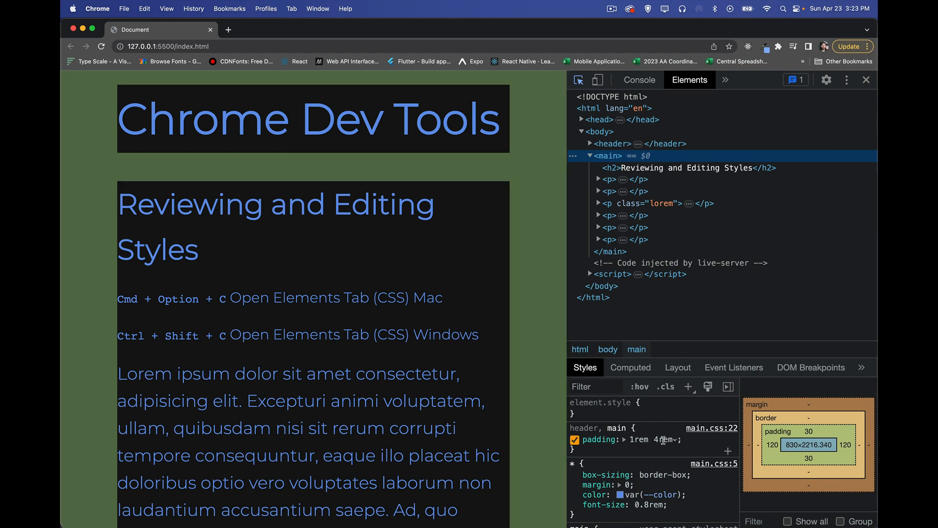
# - Select the lorem paragraph to view its .lorem rule, inherited p rules and box model
pyautogui.click(573, 438)
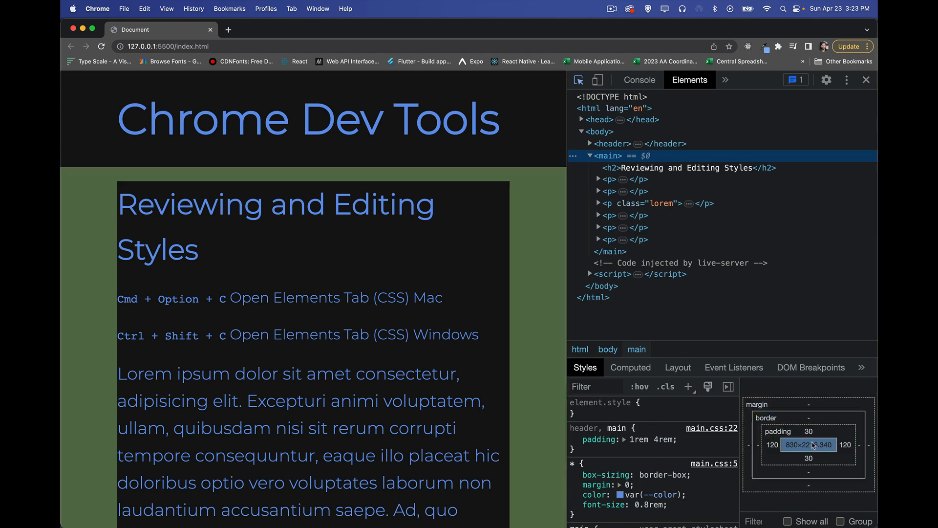
pyautogui.moveTo(765, 328)
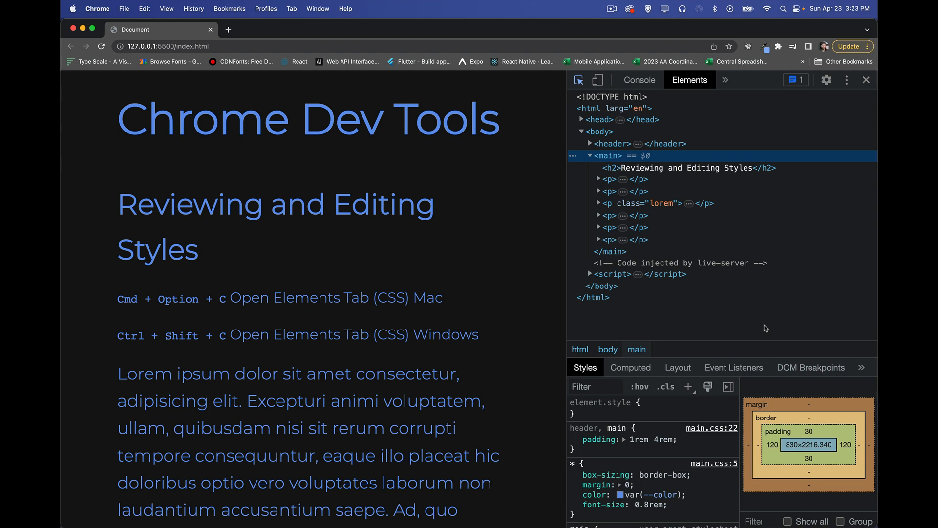
pyautogui.moveTo(293, 375)
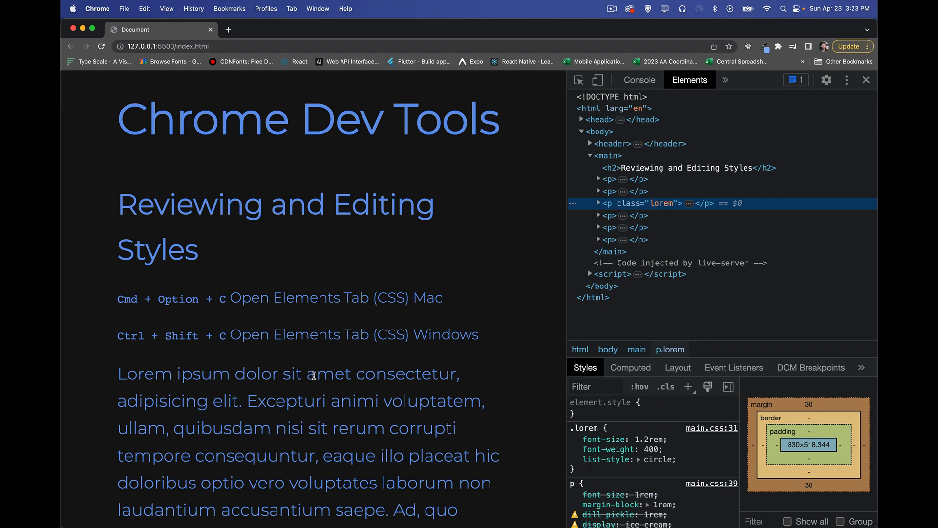
pyautogui.moveTo(643, 203)
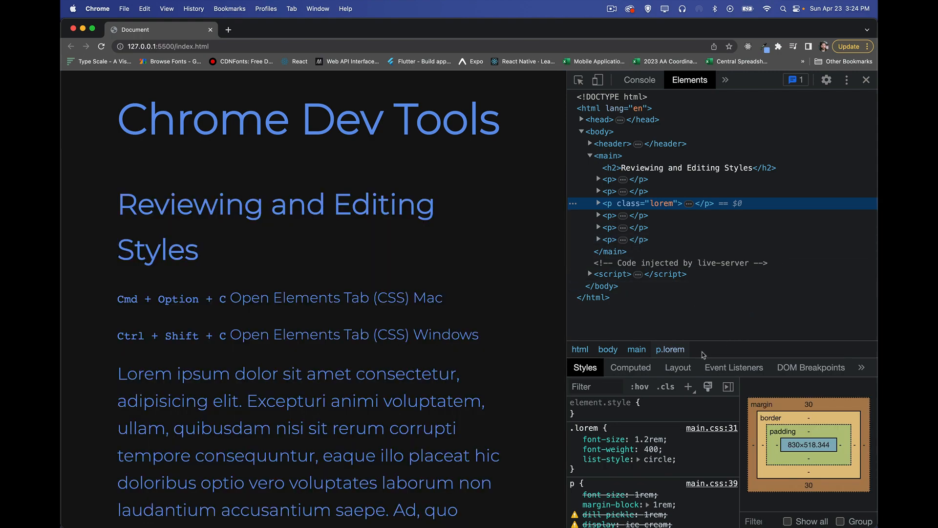
pyautogui.moveTo(669, 349)
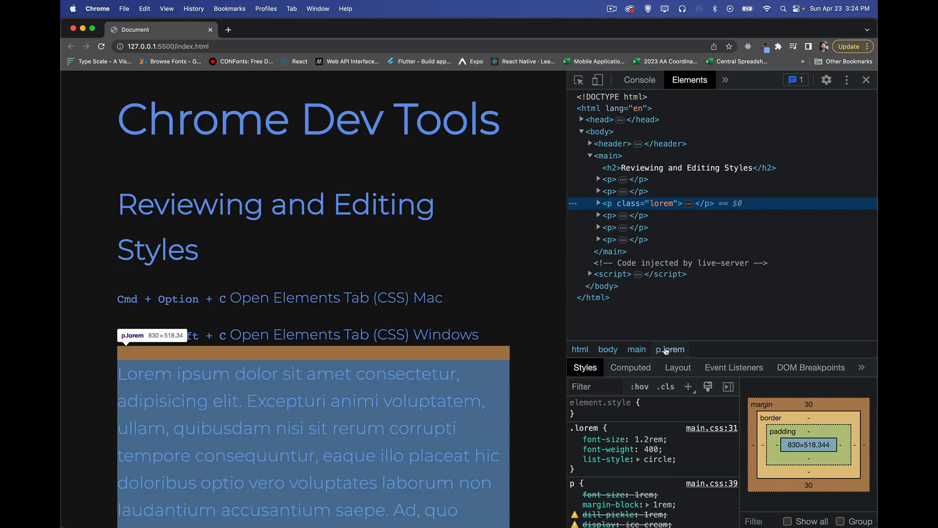
pyautogui.moveTo(579, 350)
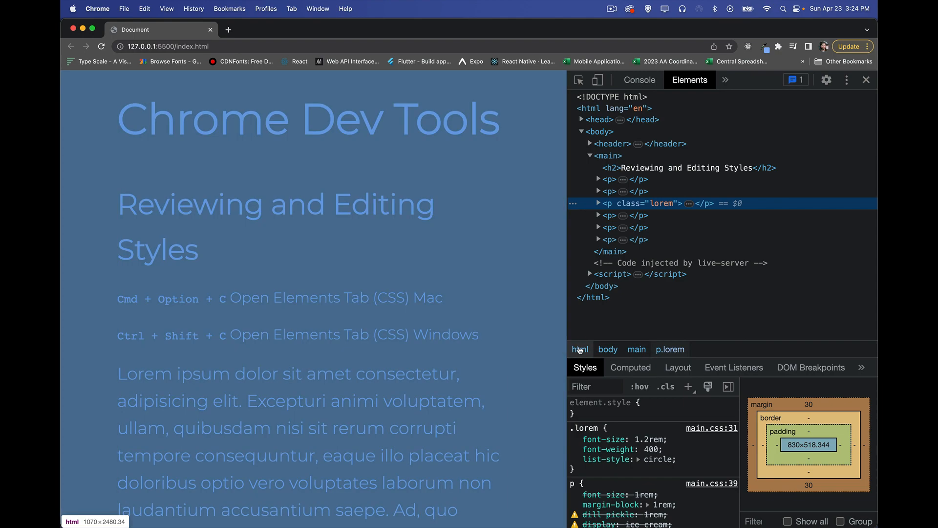
pyautogui.moveTo(695, 350)
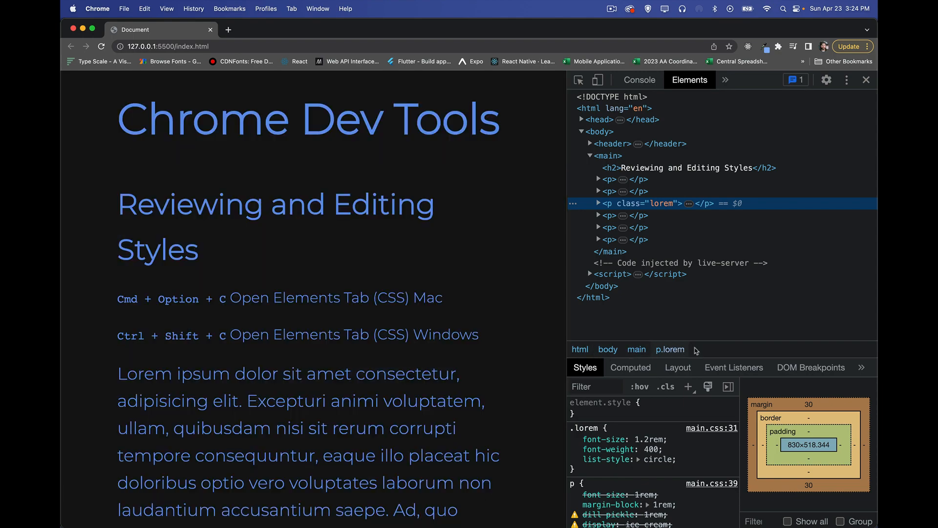
pyautogui.moveTo(671, 350)
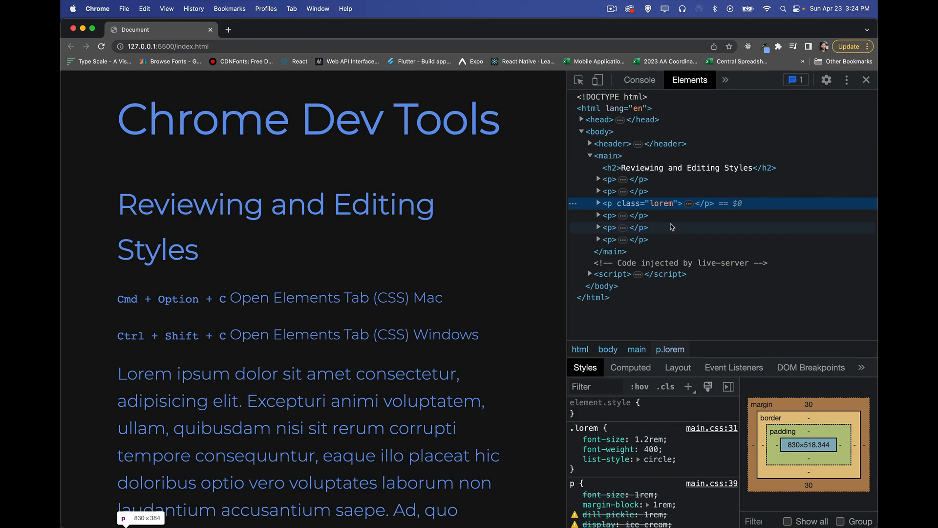
pyautogui.moveTo(745, 260)
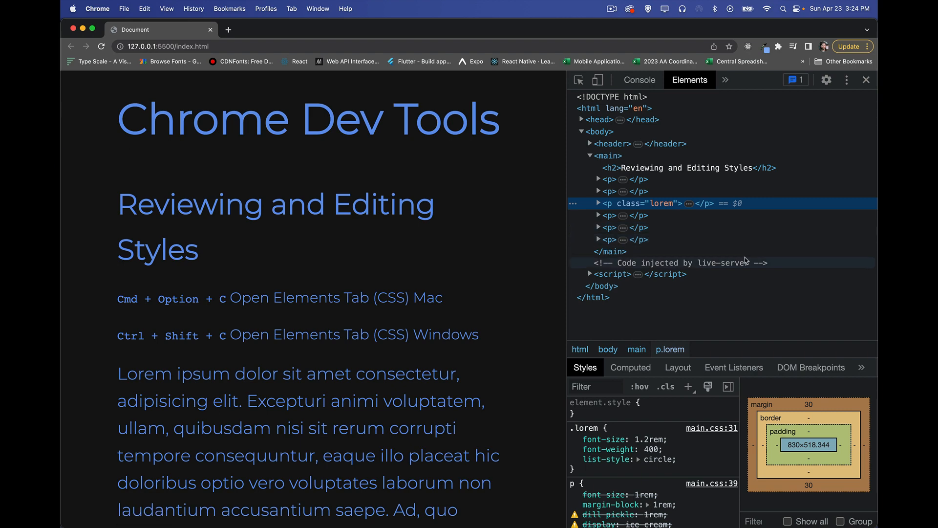
pyautogui.moveTo(688, 352)
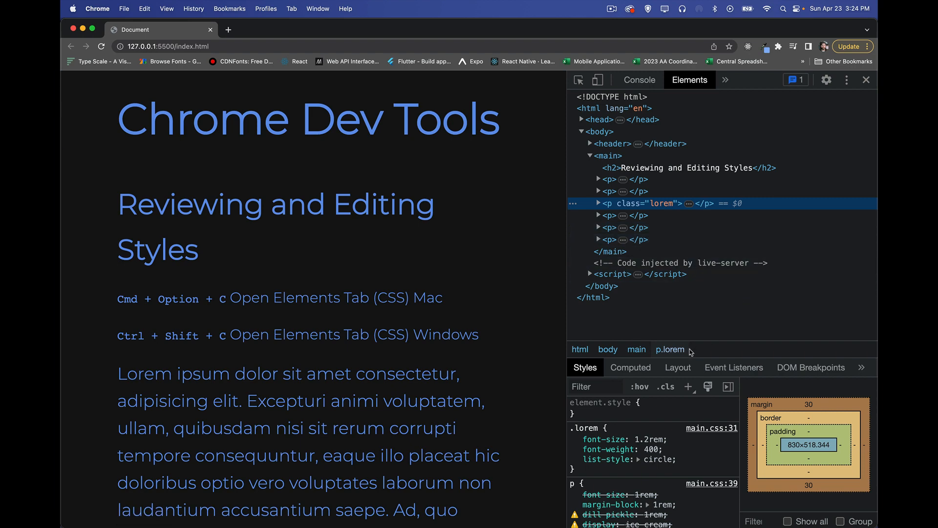
pyautogui.moveTo(670, 349)
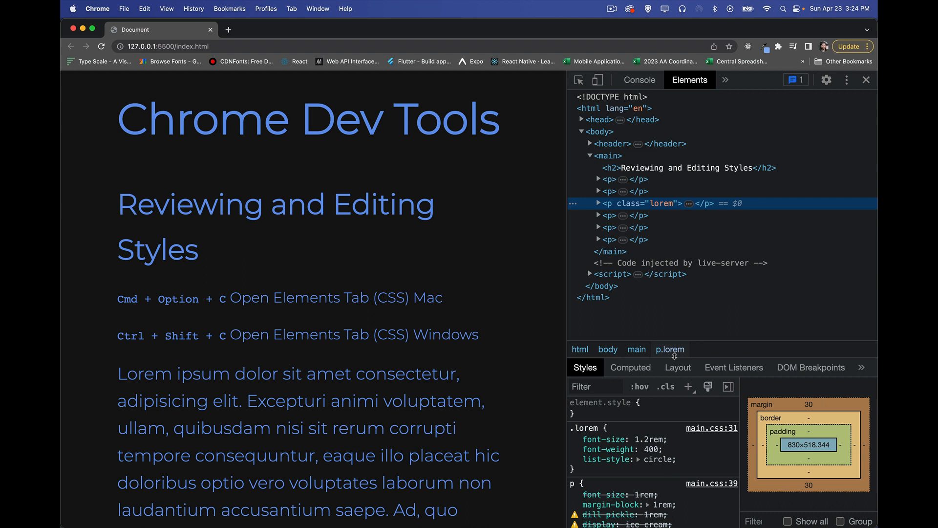
pyautogui.moveTo(669, 350)
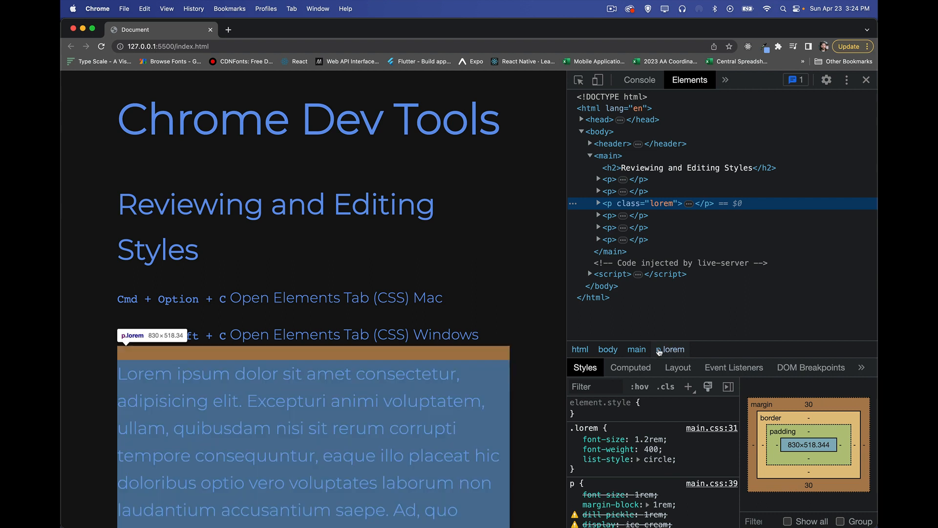
pyautogui.moveTo(636, 349)
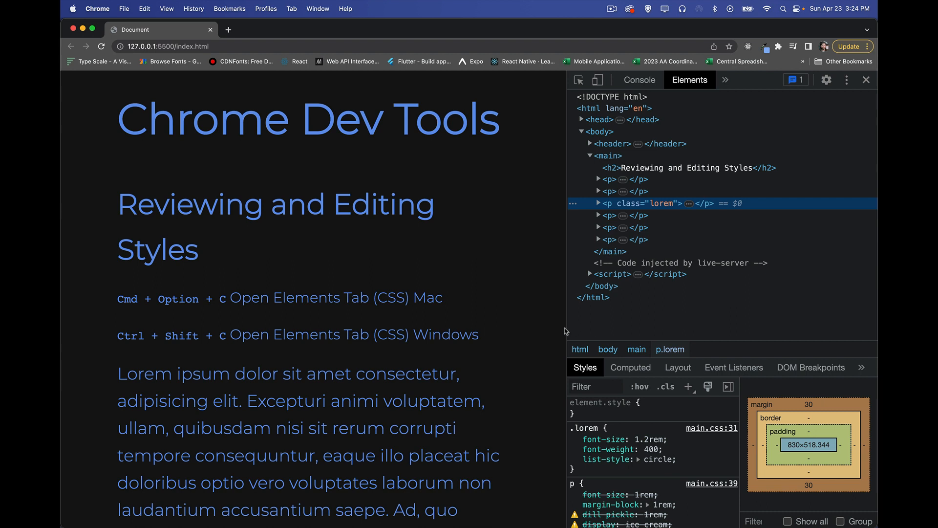
pyautogui.moveTo(668, 339)
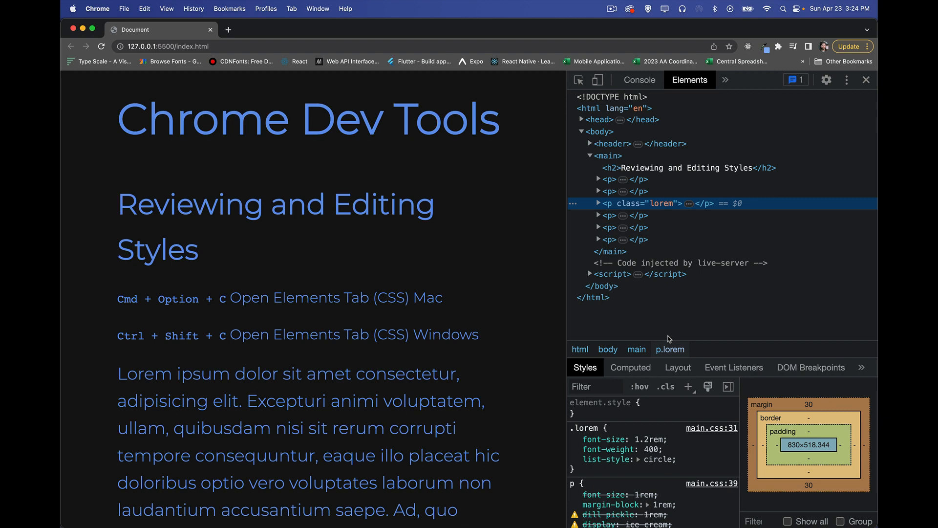
pyautogui.moveTo(579, 349)
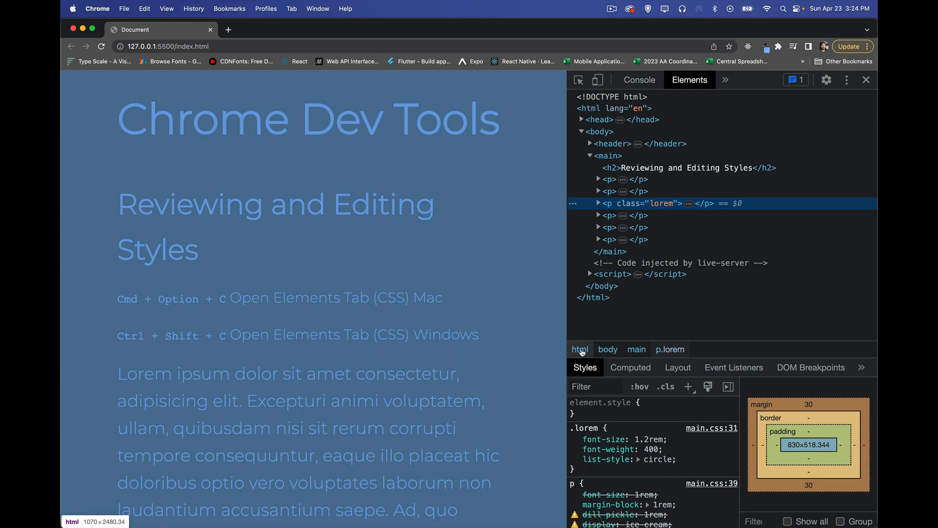
pyautogui.moveTo(670, 349)
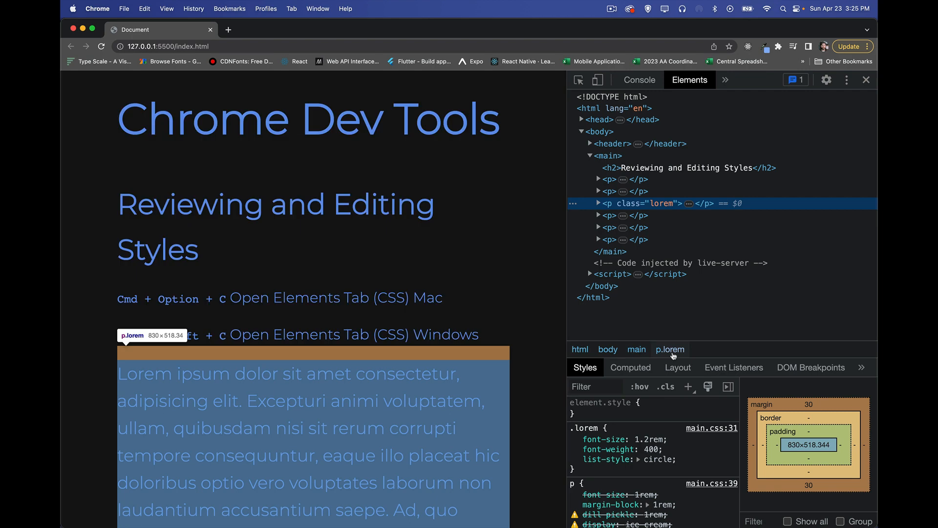
pyautogui.moveTo(721, 348)
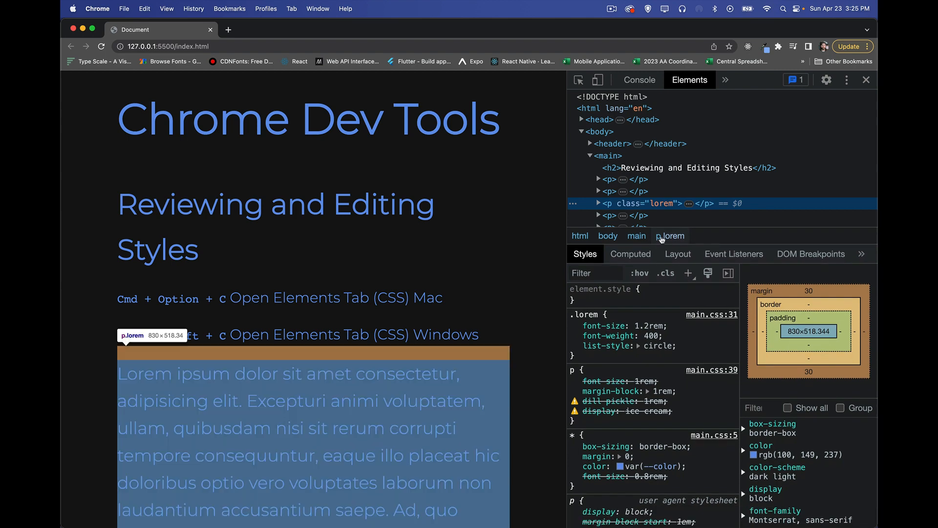
# - Show the lorem paragraph's computed values (36px font, 57.6px line height), briefly previewing iPhone XR
pyautogui.click(630, 254)
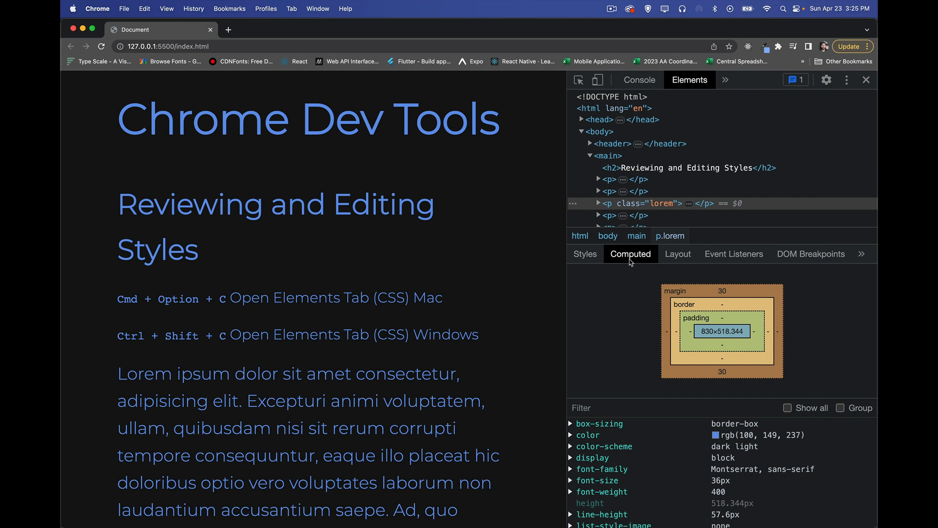
pyautogui.moveTo(601, 71)
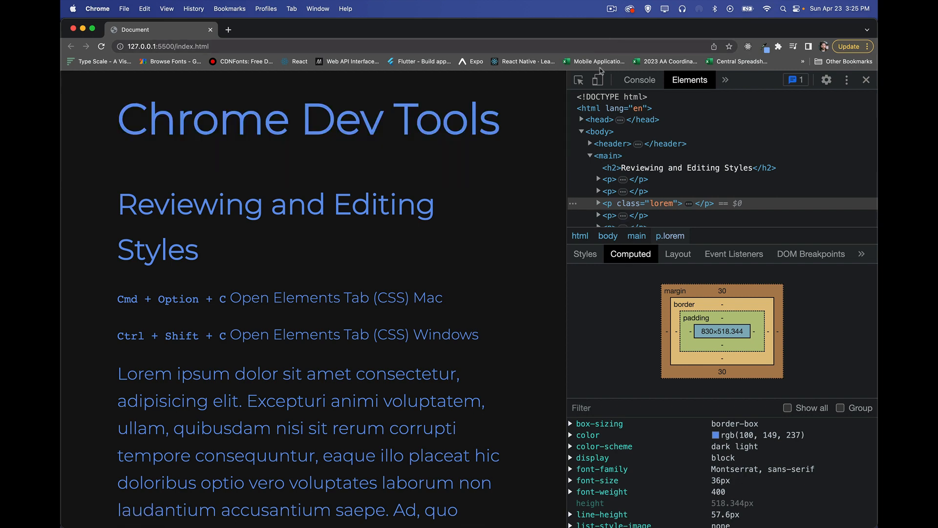
pyautogui.click(597, 79)
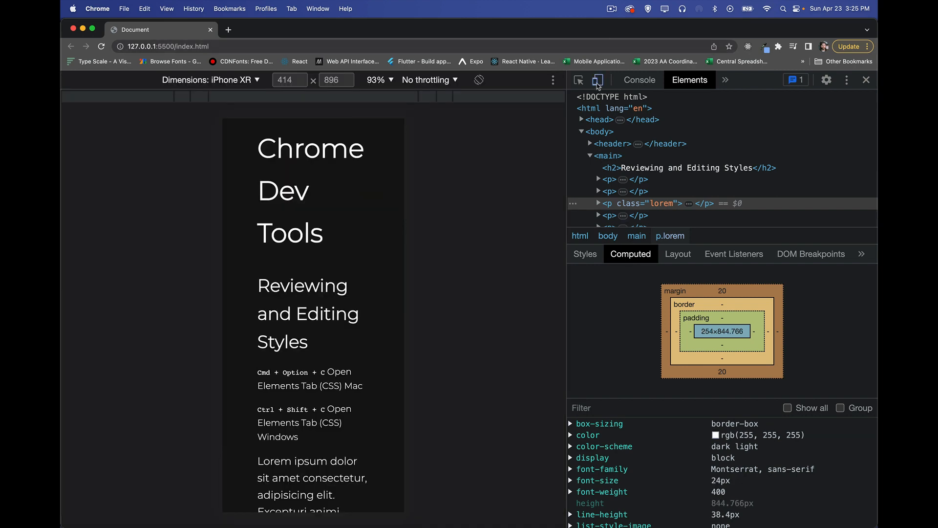
pyautogui.click(596, 79)
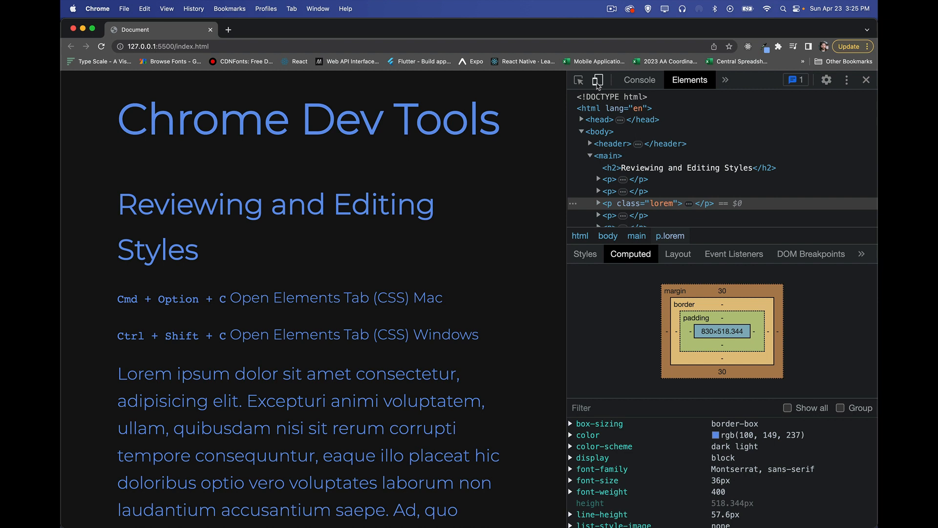
pyautogui.moveTo(755, 433)
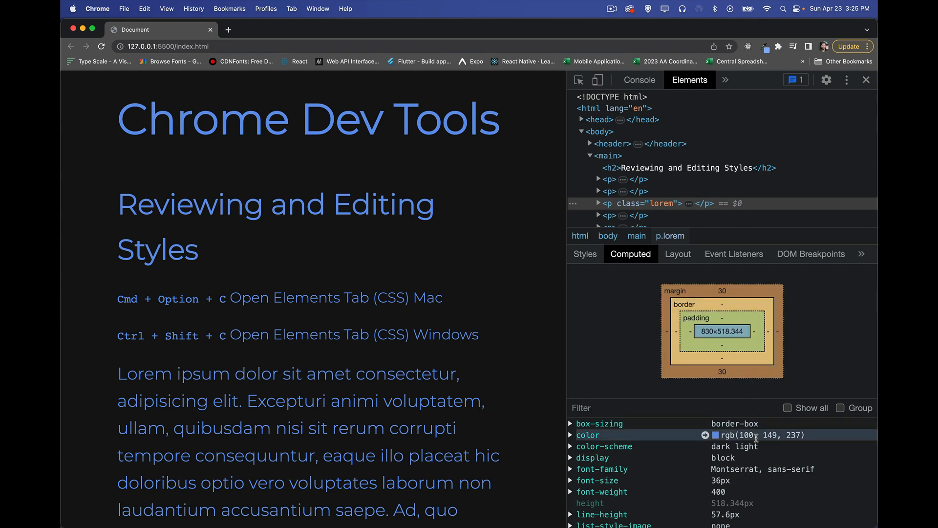
pyautogui.moveTo(809, 458)
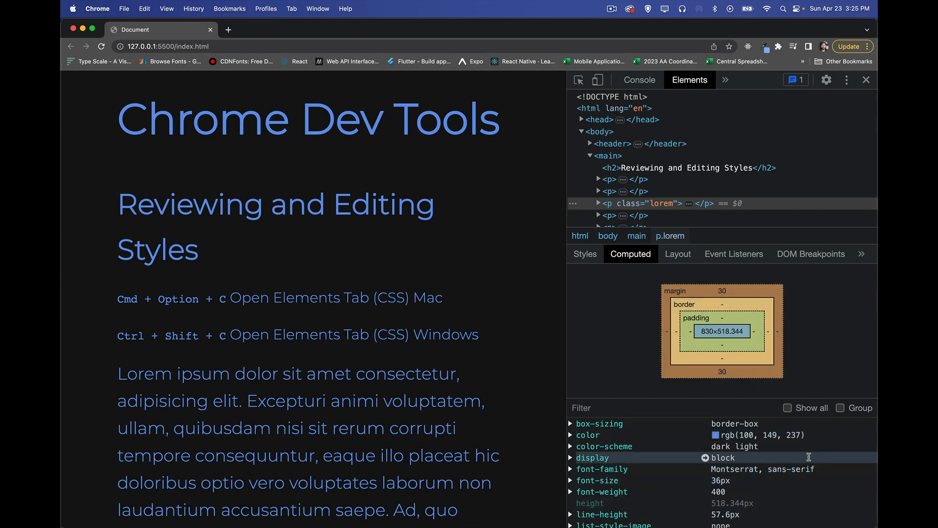
pyautogui.moveTo(584, 254)
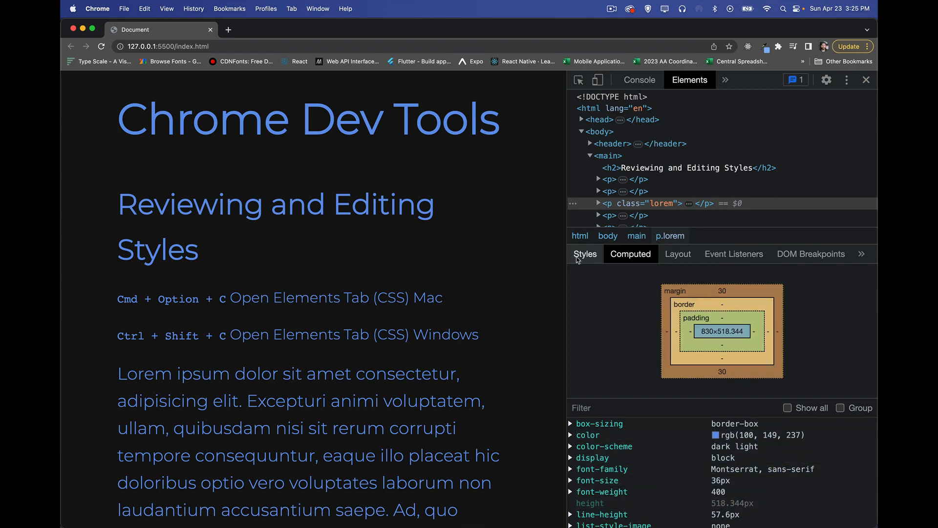
# - Return to the Styles rules for the lorem paragraph and review main.css and user agent entries
pyautogui.click(584, 254)
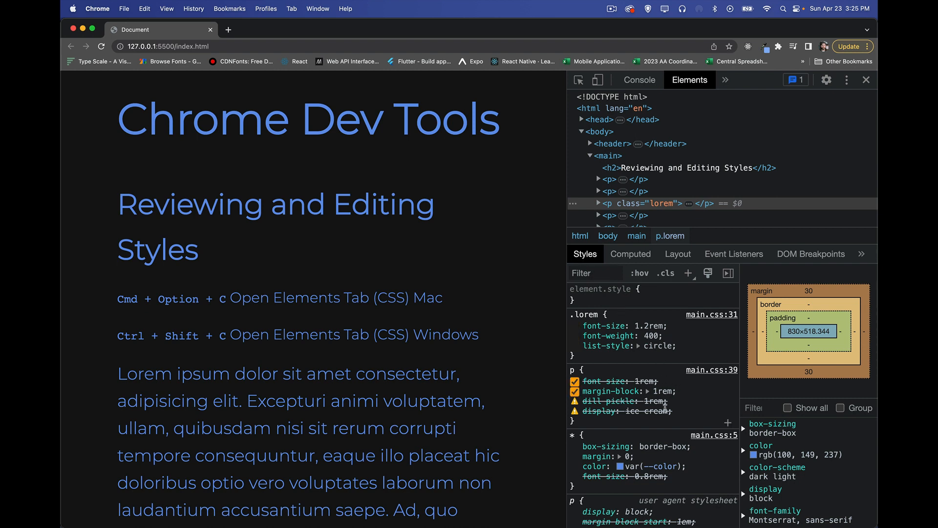
pyautogui.moveTo(717, 378)
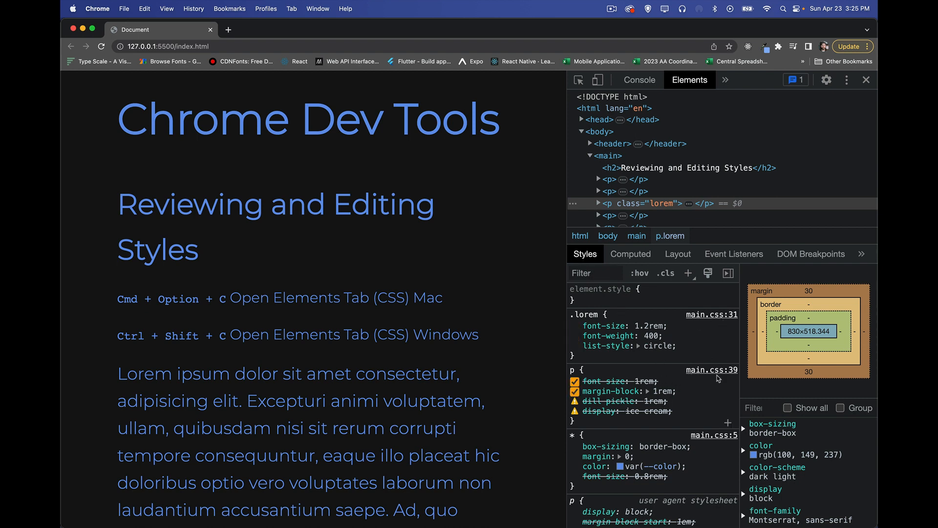
pyautogui.click(574, 380)
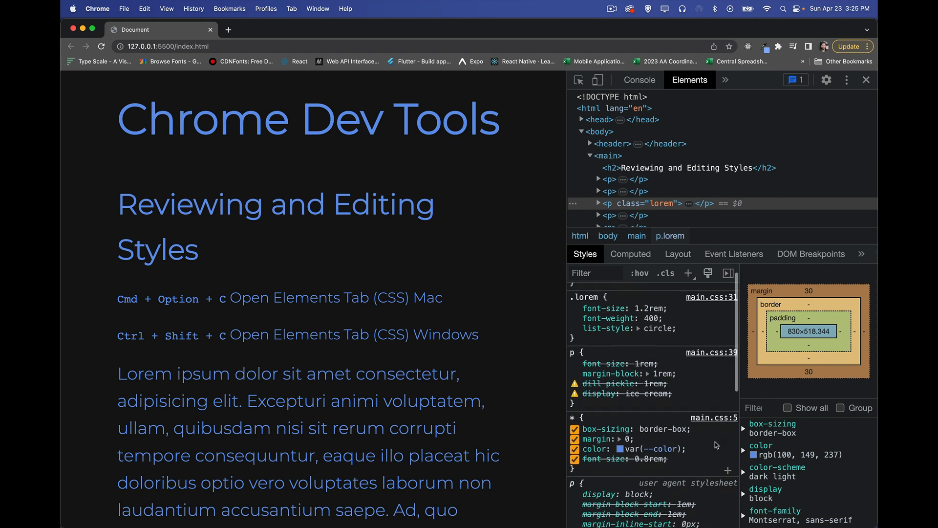
pyautogui.scroll(-3)
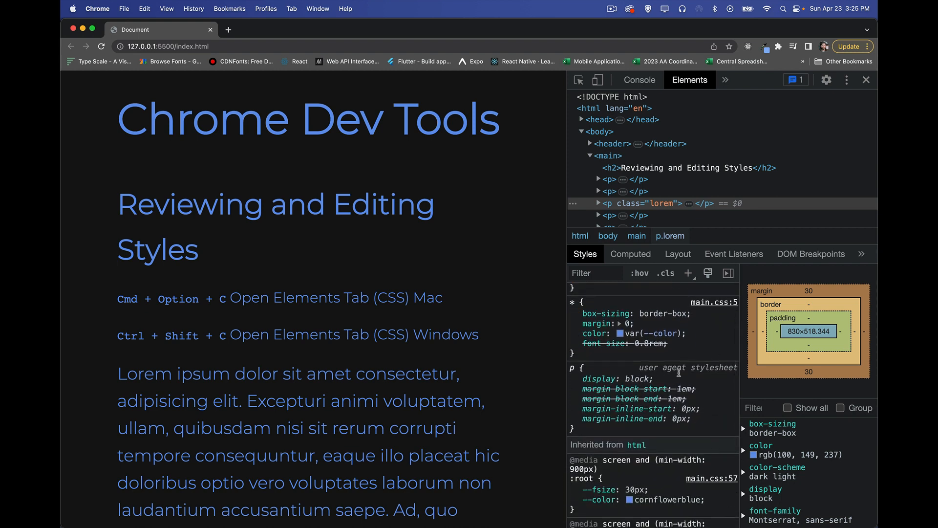
pyautogui.moveTo(710, 377)
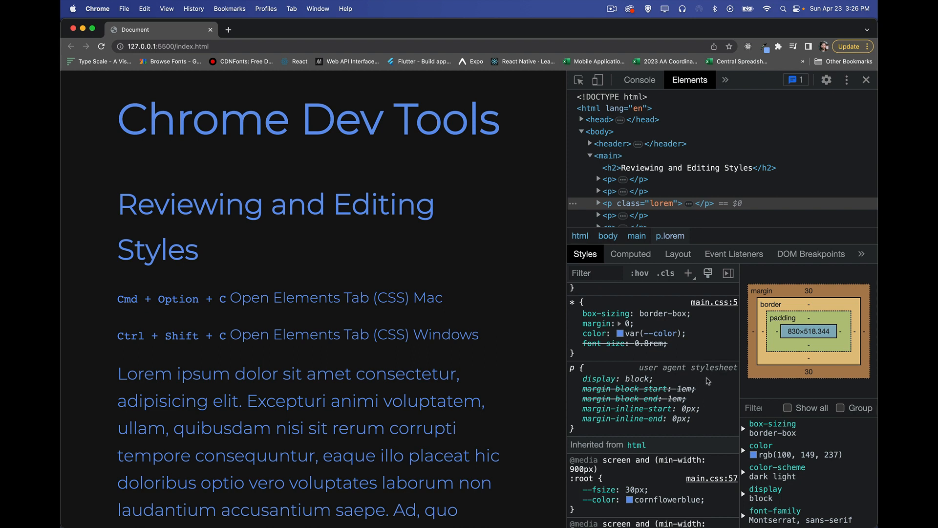
pyautogui.moveTo(699, 398)
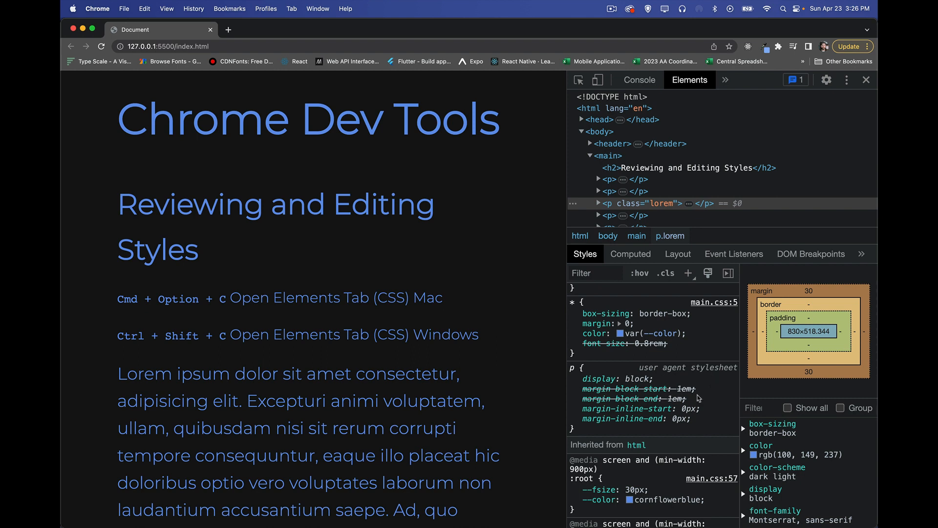
pyautogui.moveTo(712, 398)
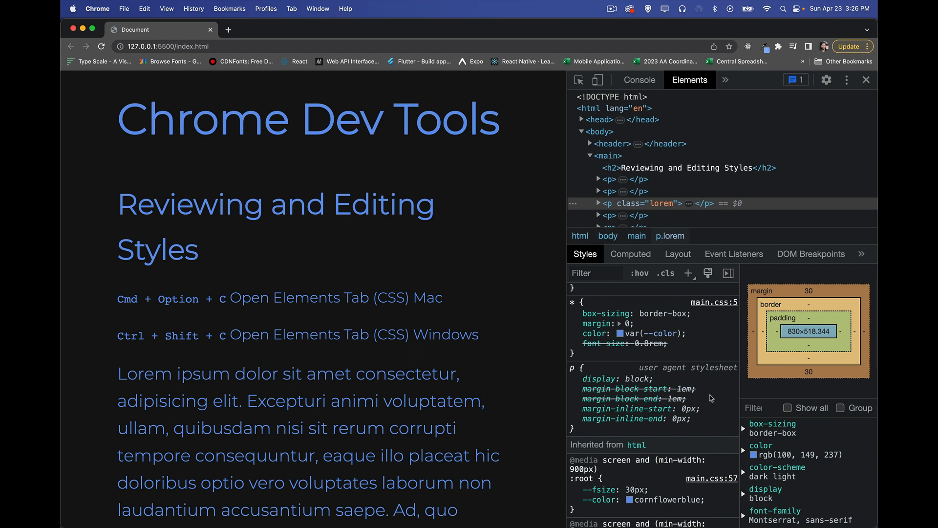
pyautogui.moveTo(666, 381)
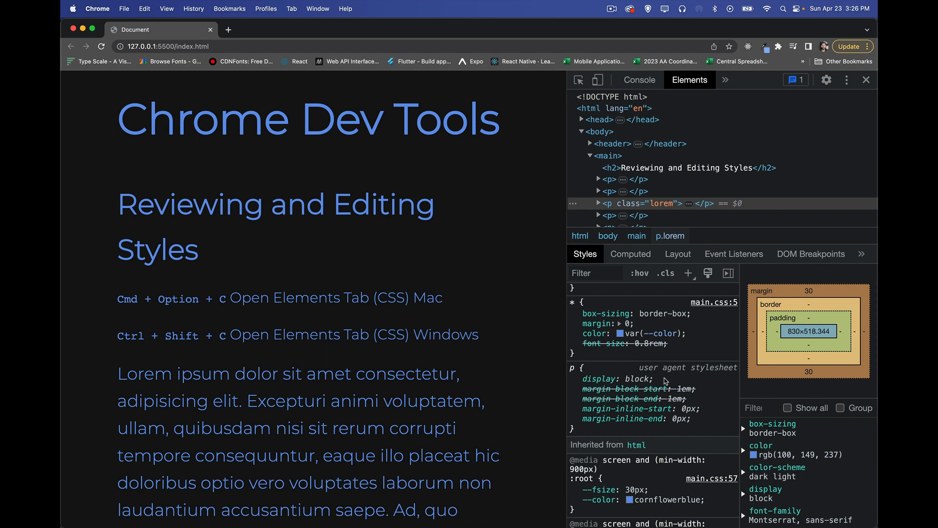
pyautogui.moveTo(676, 372)
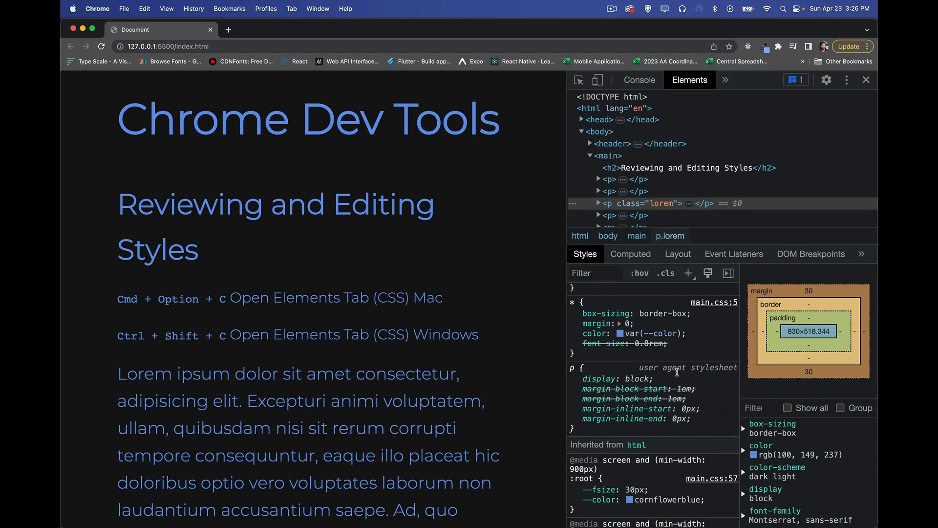
pyautogui.scroll(3)
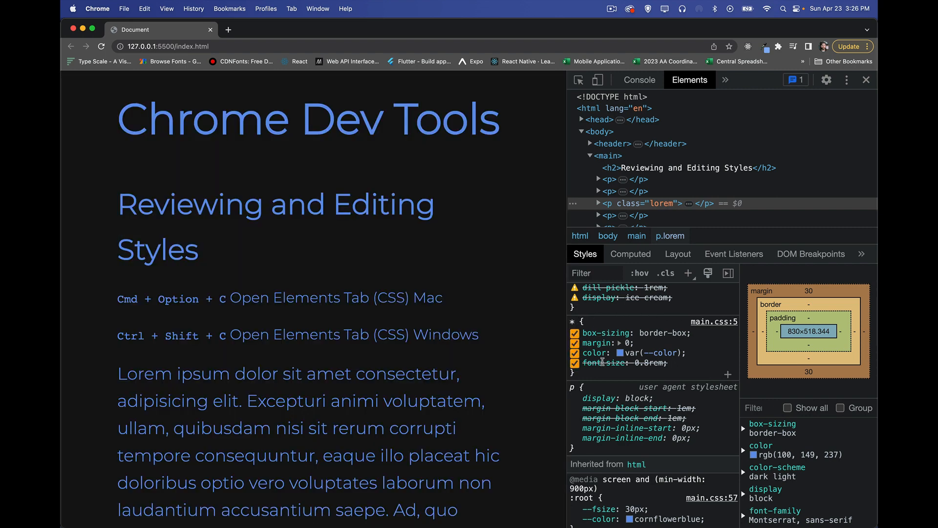
pyautogui.moveTo(606, 362)
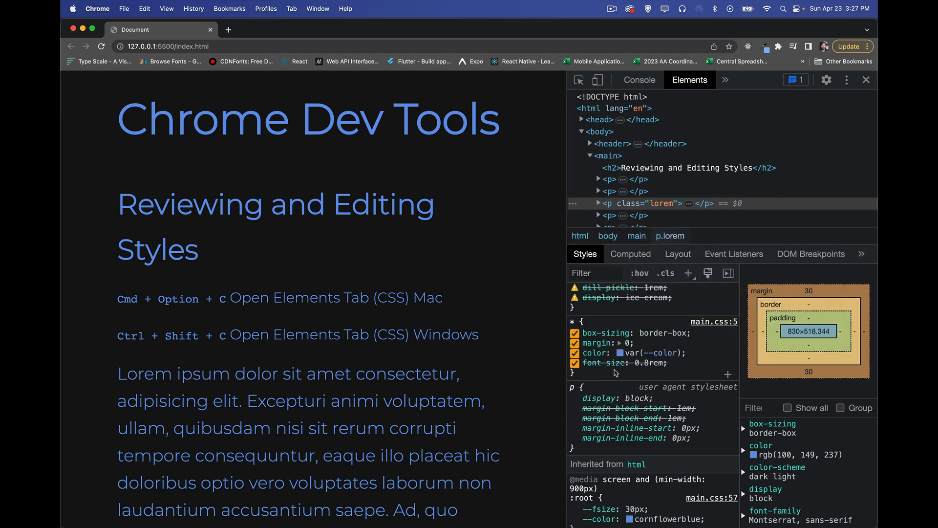
pyautogui.moveTo(647, 383)
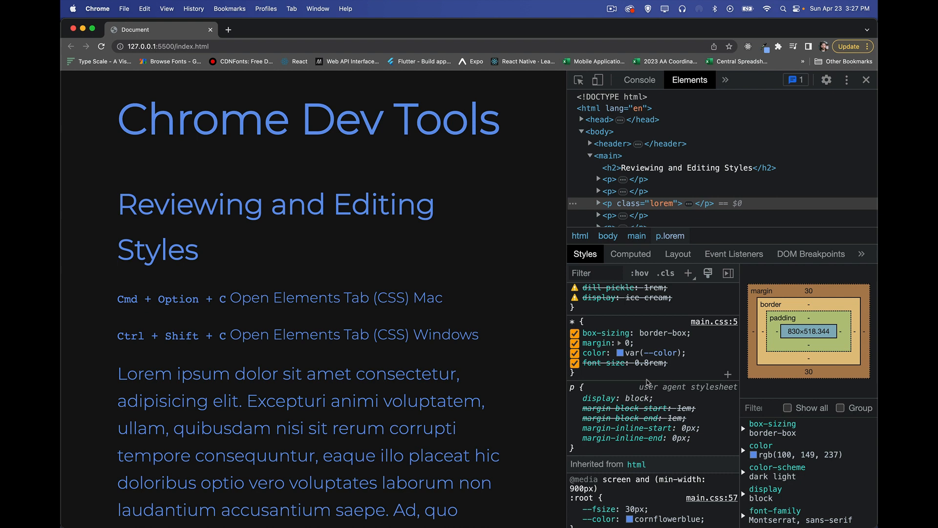
pyautogui.moveTo(708, 365)
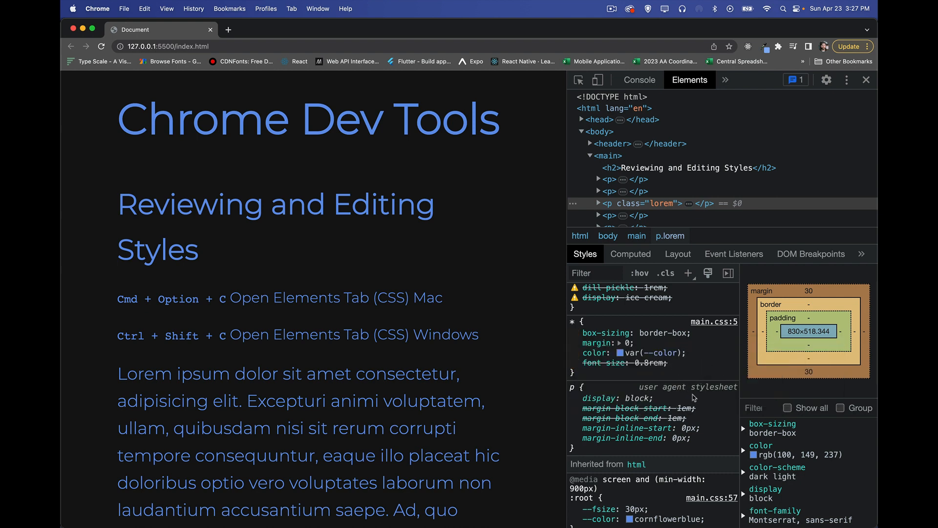
pyautogui.moveTo(700, 364)
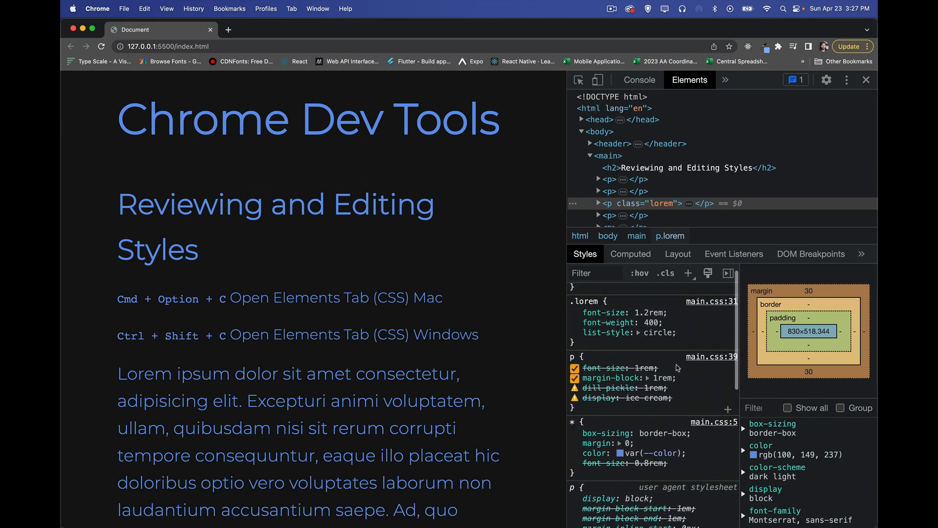
# - Finish editing the p rule's margin-block value in main.css
pyautogui.click(574, 368)
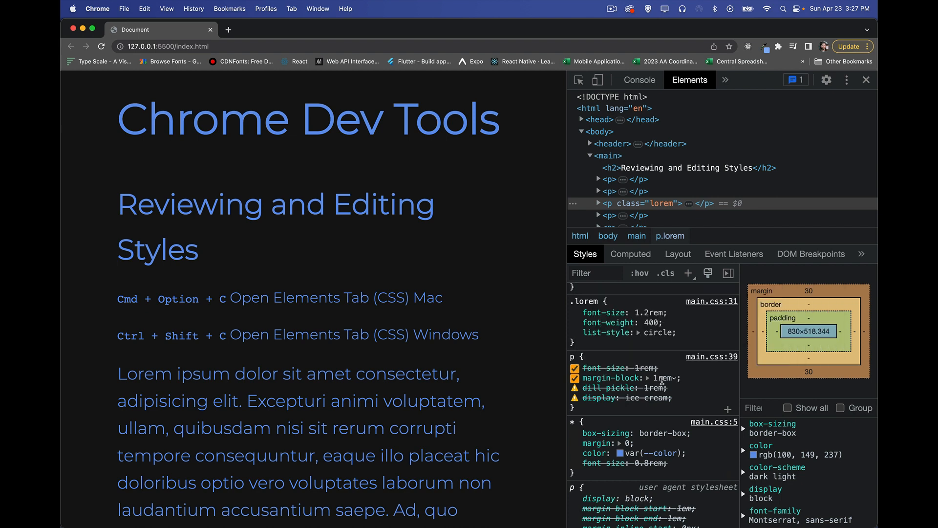
pyautogui.click(572, 369)
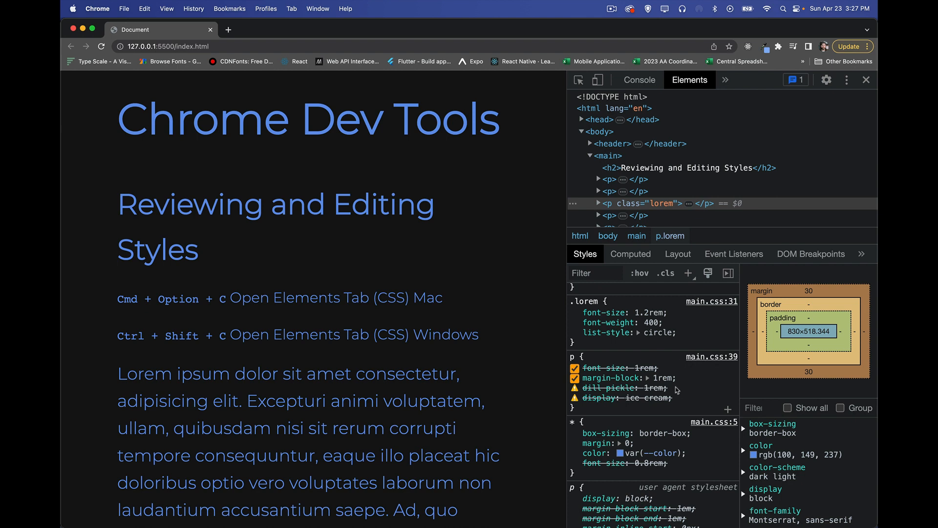
pyautogui.moveTo(573, 408)
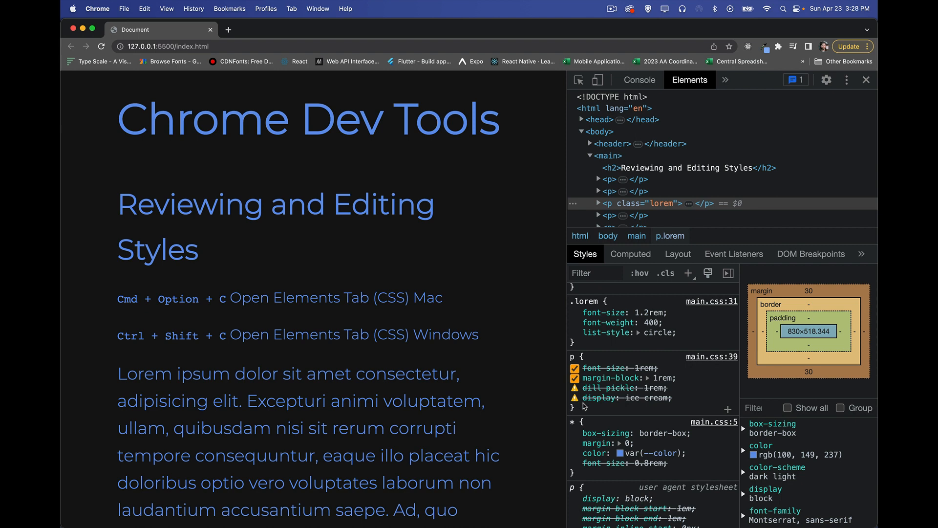
pyautogui.moveTo(598, 396)
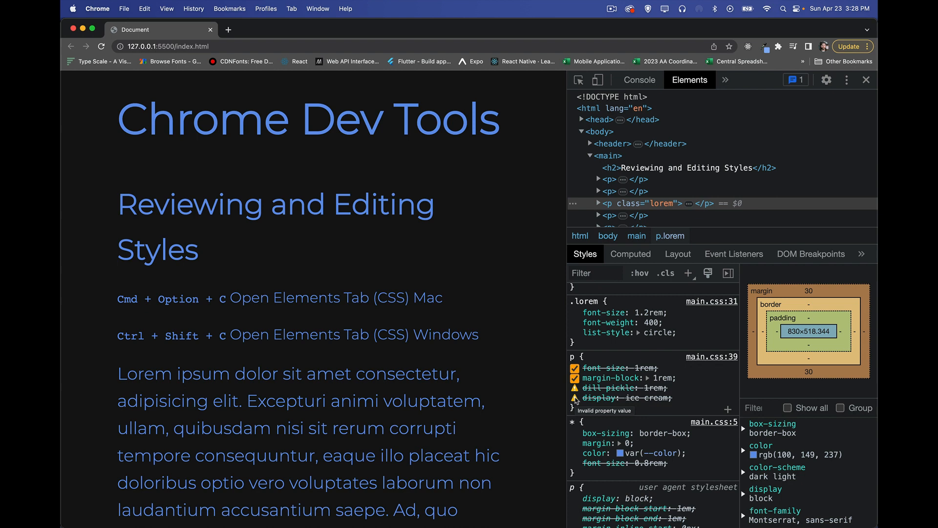
pyautogui.moveTo(574, 398)
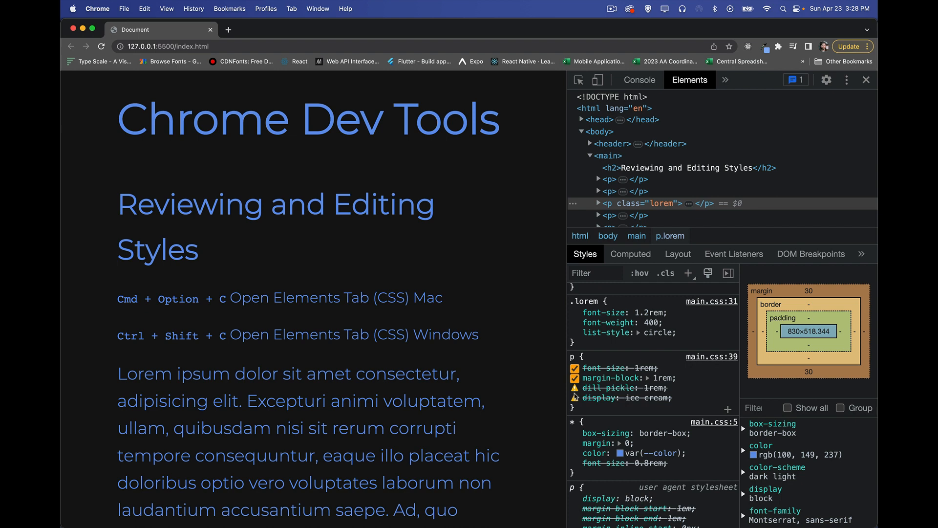
pyautogui.moveTo(580, 410)
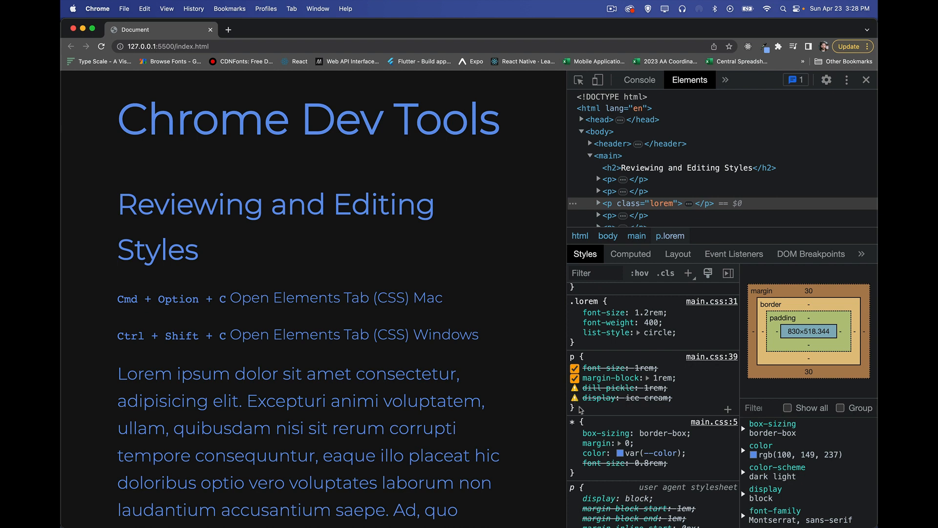
pyautogui.moveTo(615, 388)
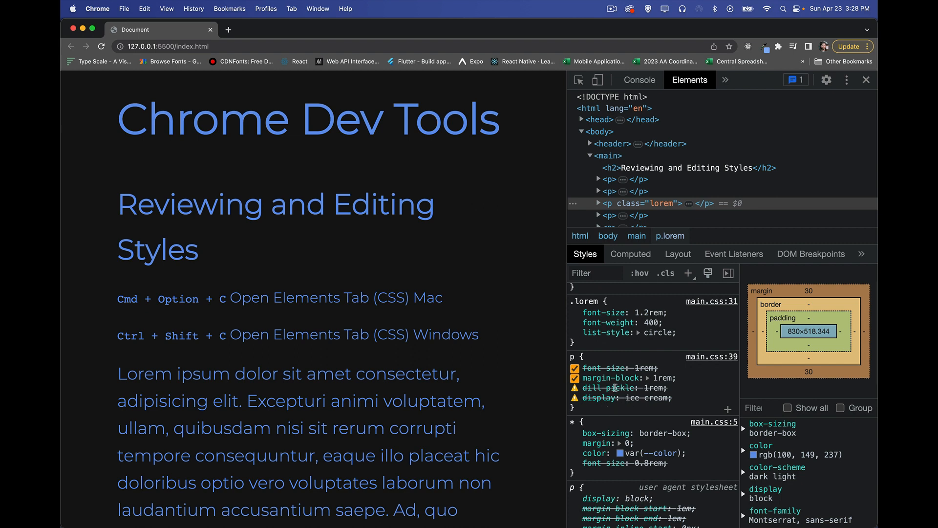
pyautogui.moveTo(627, 411)
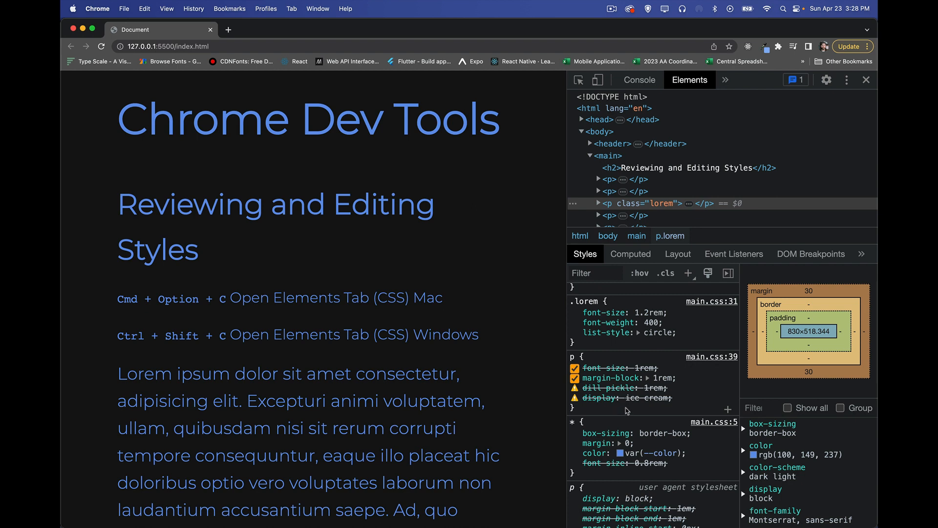
pyautogui.moveTo(675, 372)
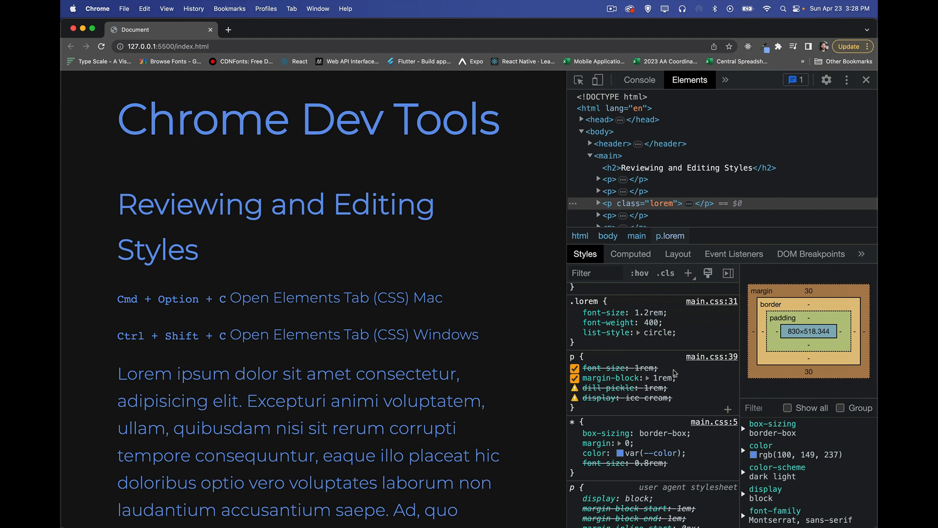
pyautogui.moveTo(586, 370)
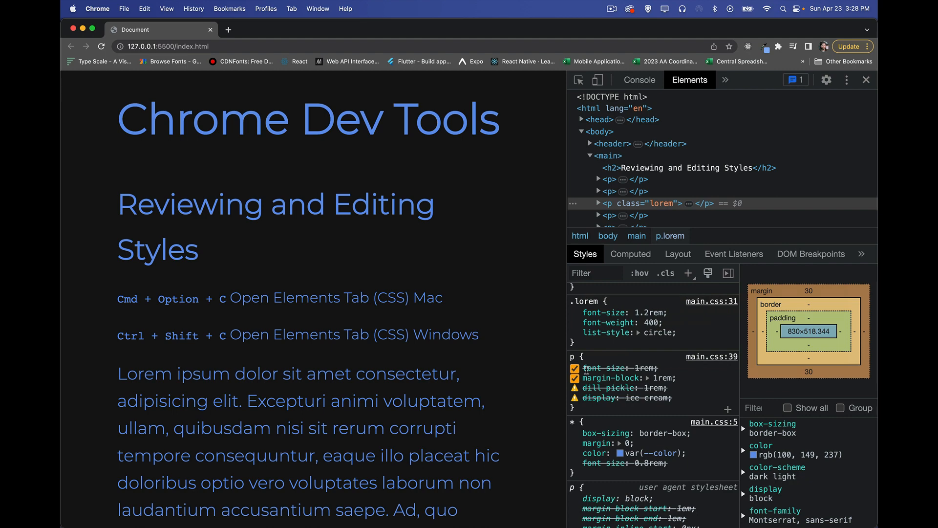
pyautogui.moveTo(652, 368)
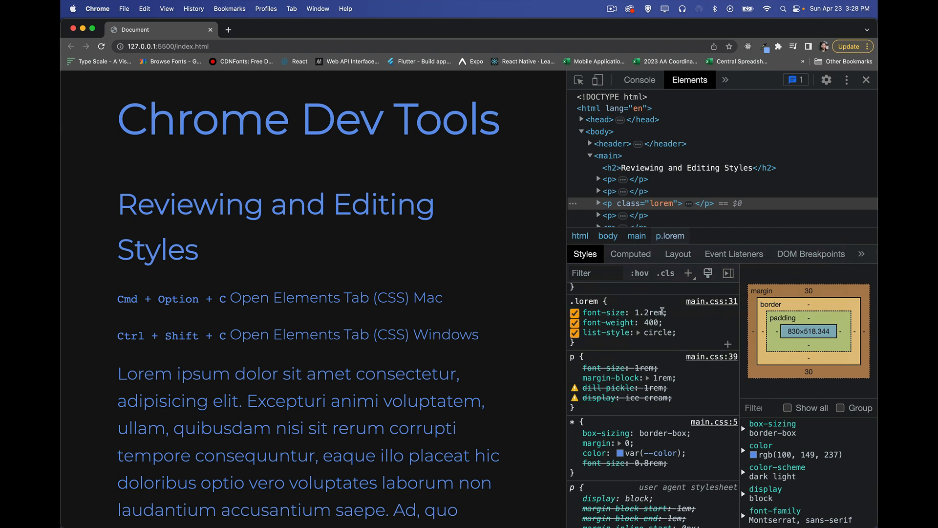
pyautogui.moveTo(609, 313)
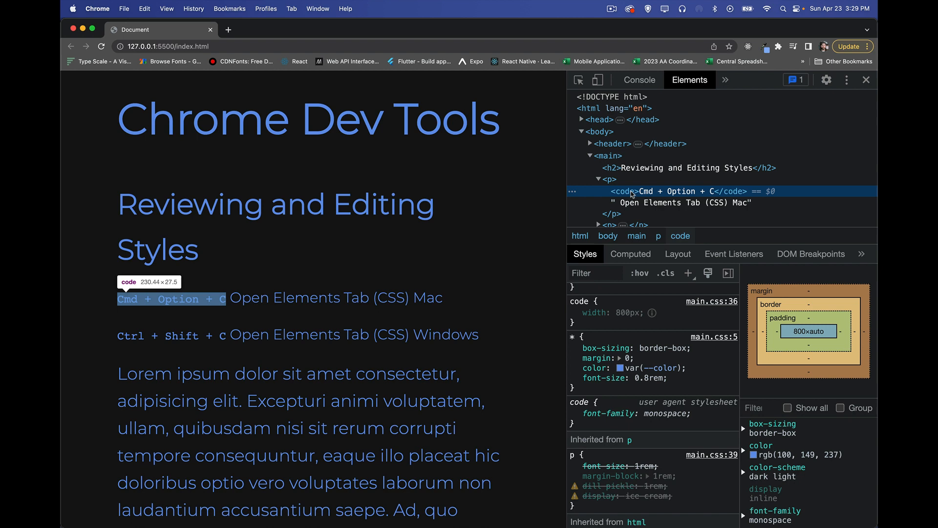
pyautogui.click(573, 313)
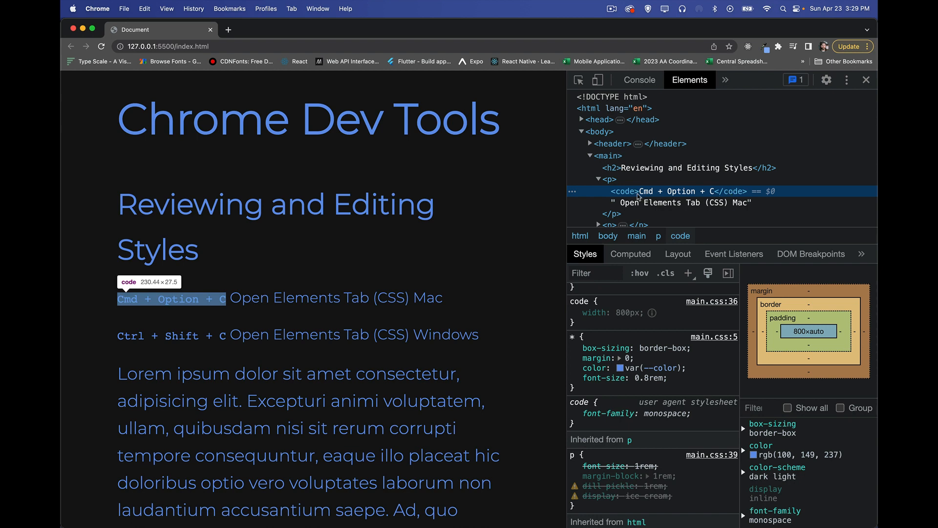
pyautogui.moveTo(632, 197)
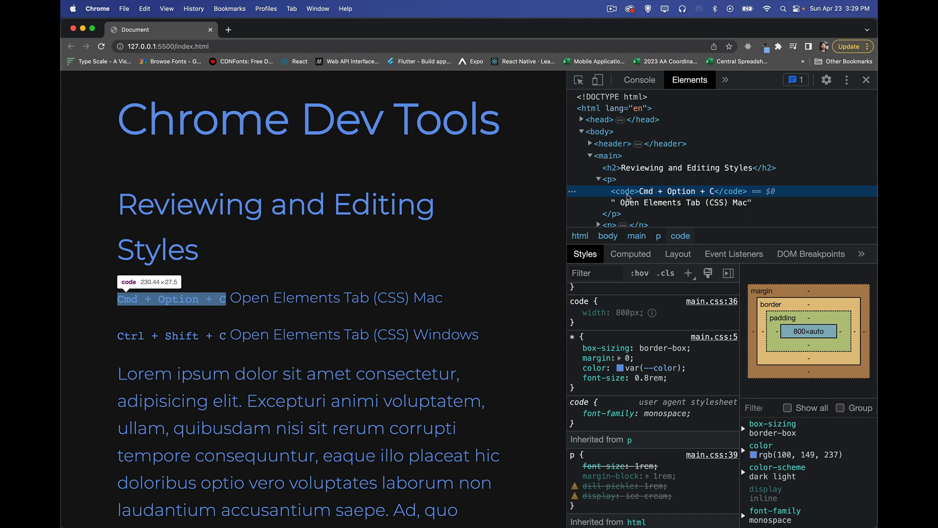
pyautogui.moveTo(628, 198)
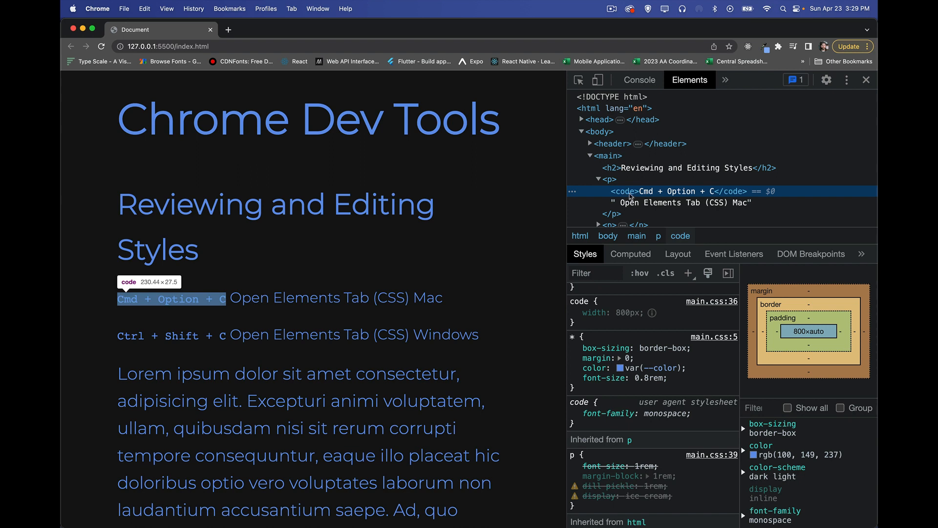
pyautogui.moveTo(535, 328)
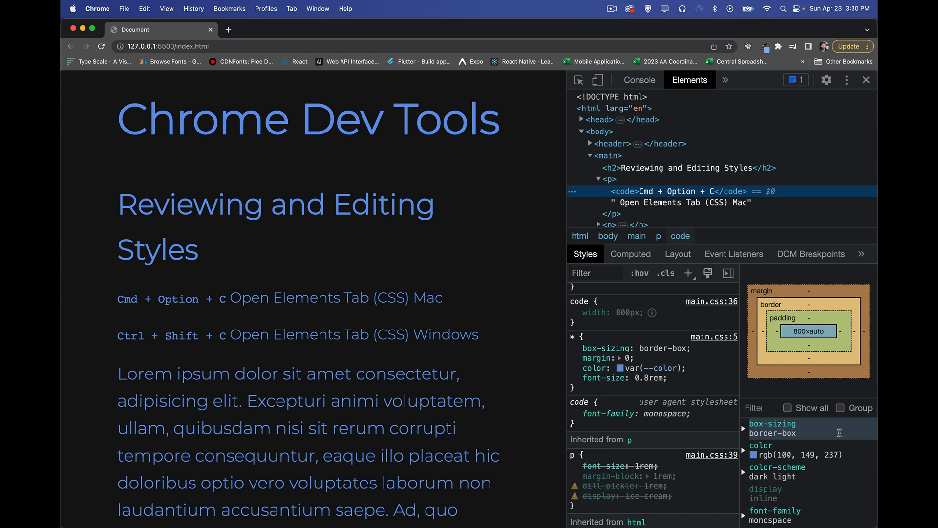
pyautogui.moveTo(784, 498)
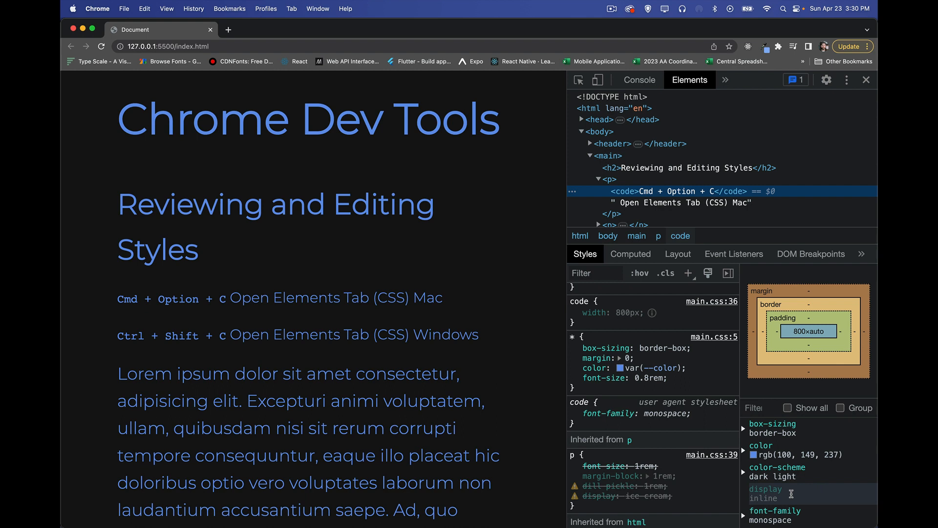
pyautogui.scroll(-3)
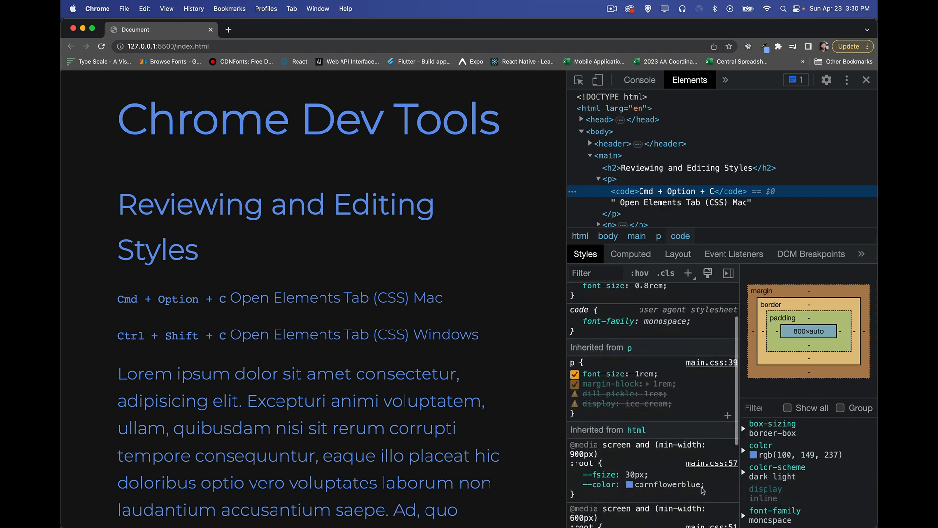
pyautogui.scroll(-3)
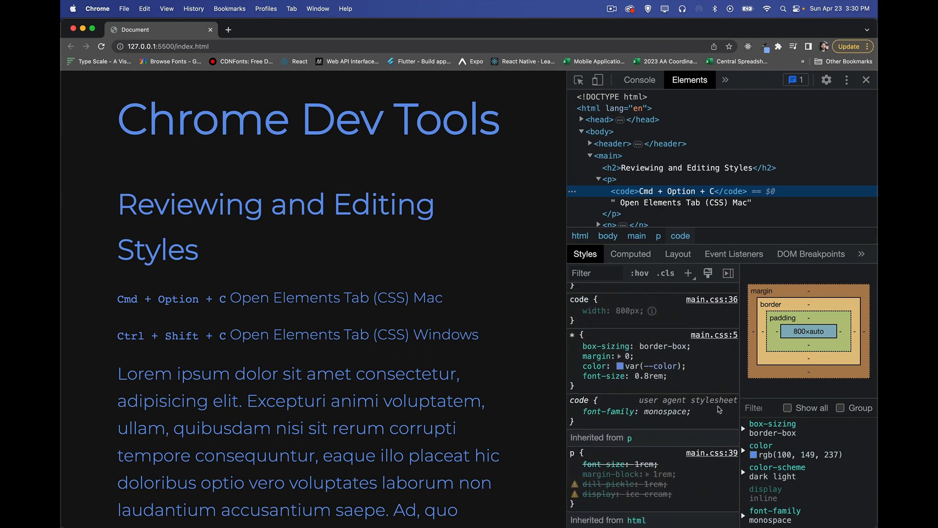
pyautogui.moveTo(664, 419)
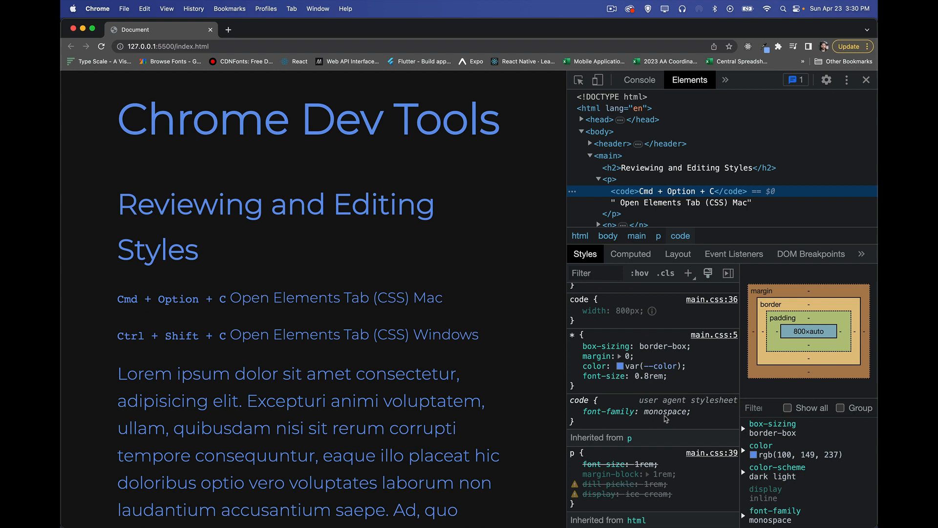
pyautogui.moveTo(785, 494)
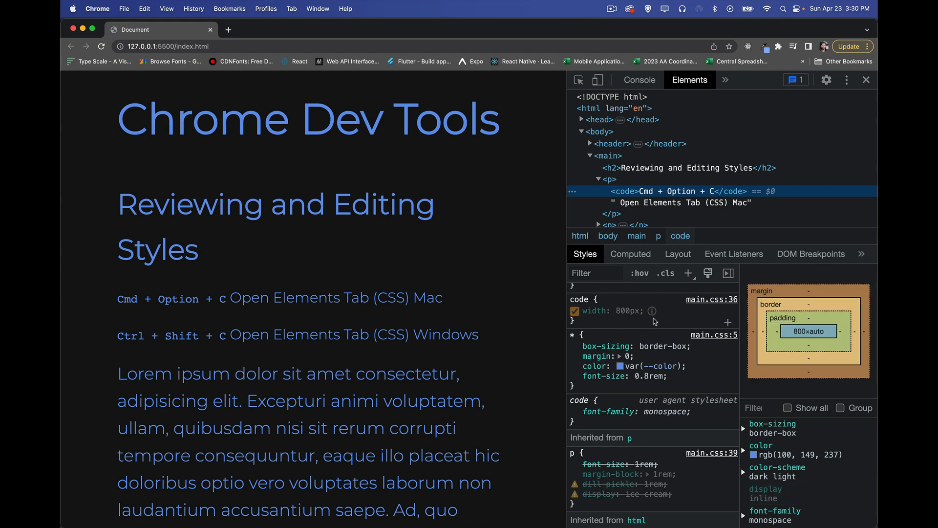
pyautogui.moveTo(653, 311)
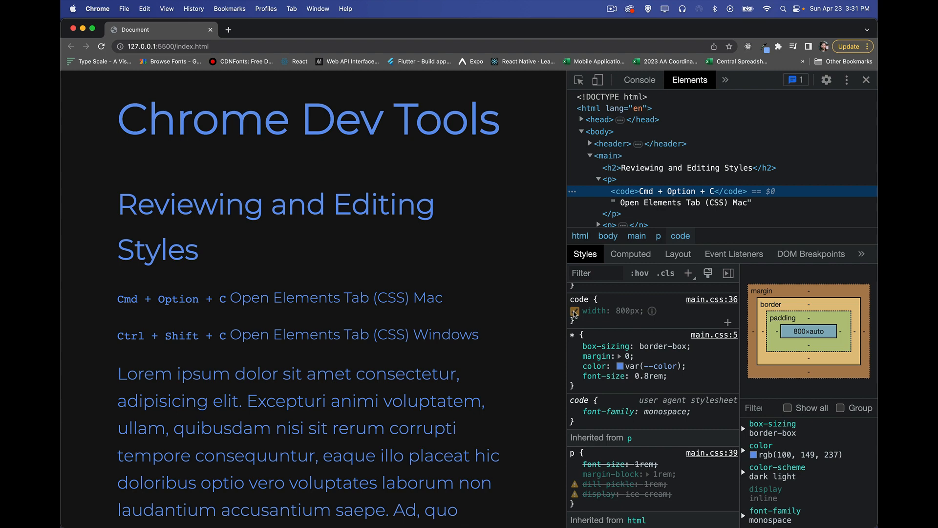
# - Disable the code element's 800px width and the universal rule's box-sizing, colour and 0.8rem font size
pyautogui.click(575, 311)
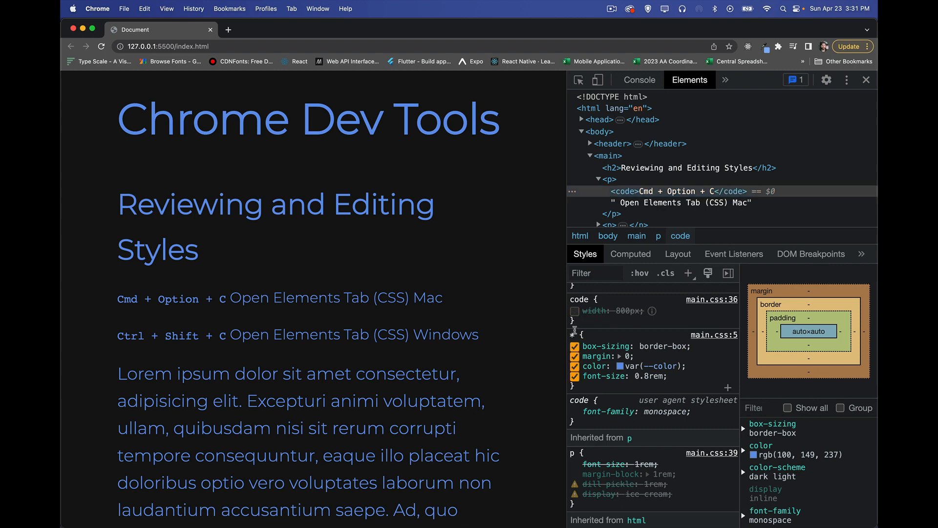
pyautogui.click(574, 346)
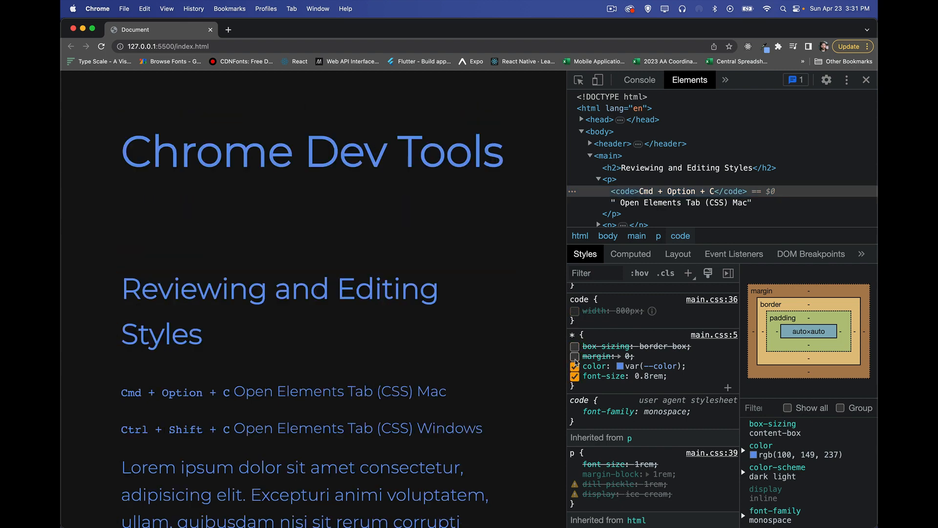
pyautogui.click(574, 365)
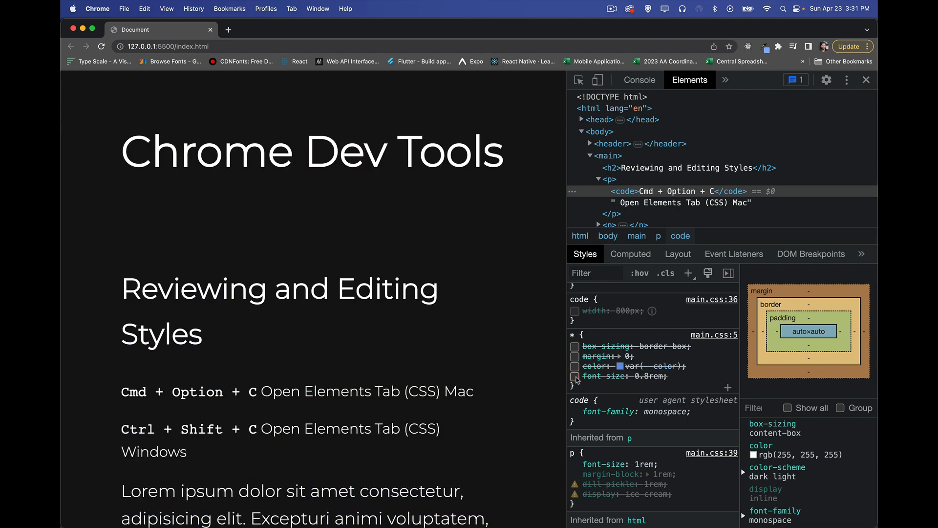
pyautogui.click(574, 376)
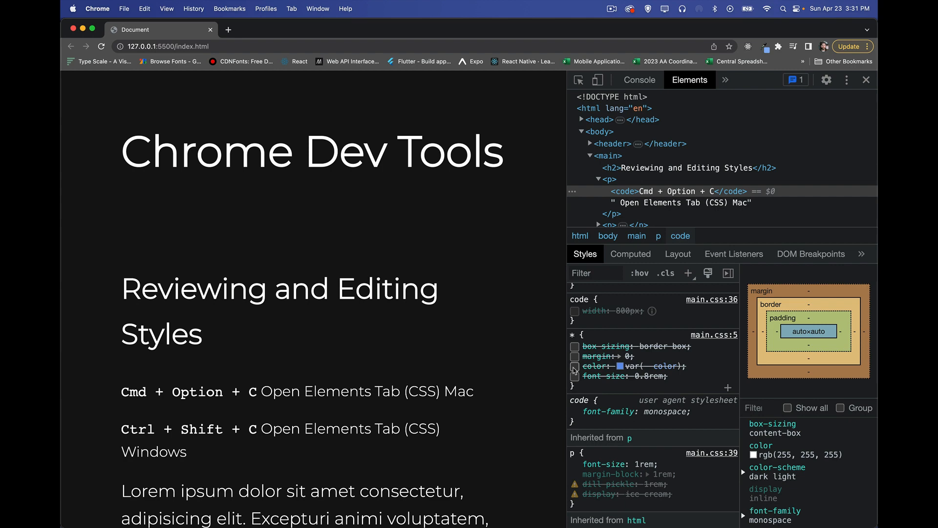
# - Re-enable the universal rule's declarations so the text turns blue and smaller again
pyautogui.click(574, 365)
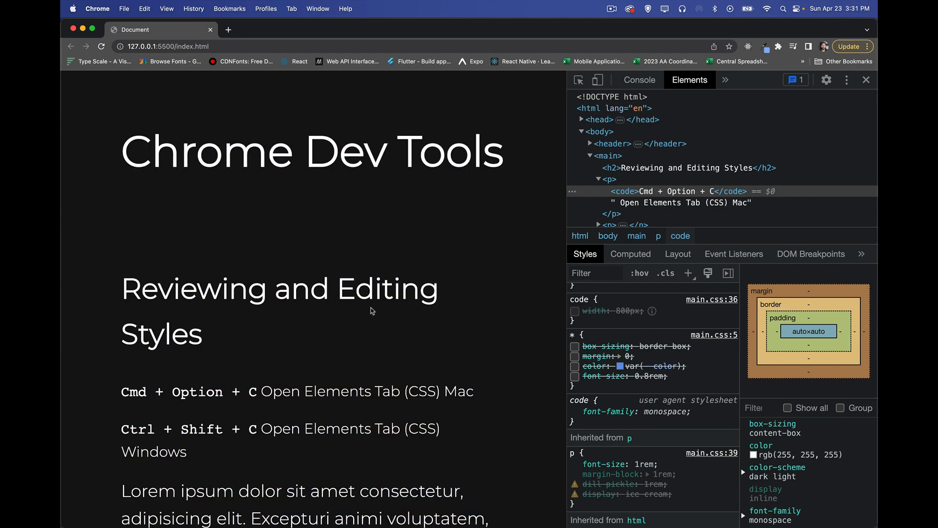
pyautogui.moveTo(661, 373)
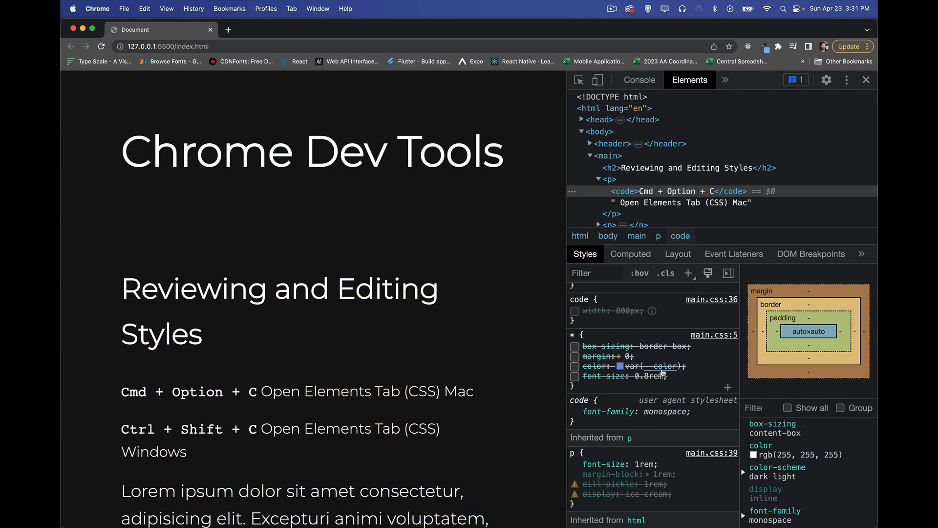
pyautogui.moveTo(662, 372)
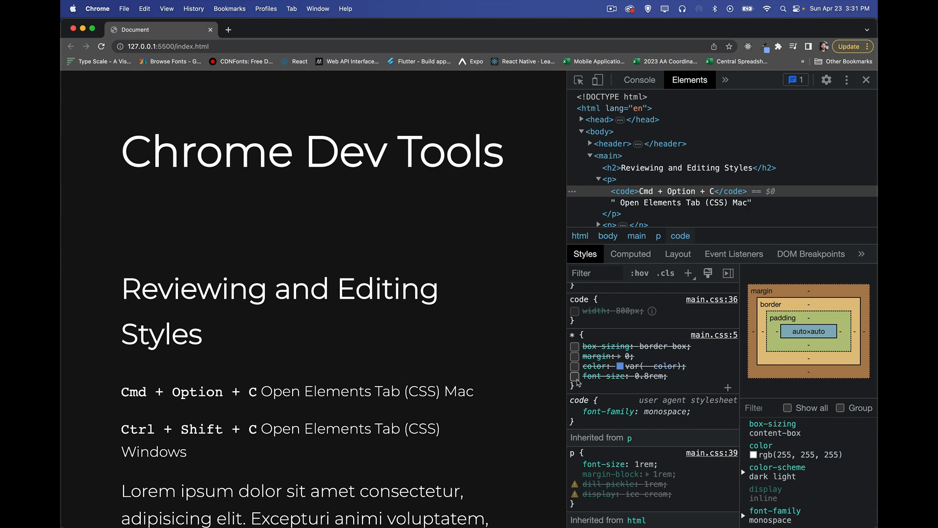
pyautogui.moveTo(589, 386)
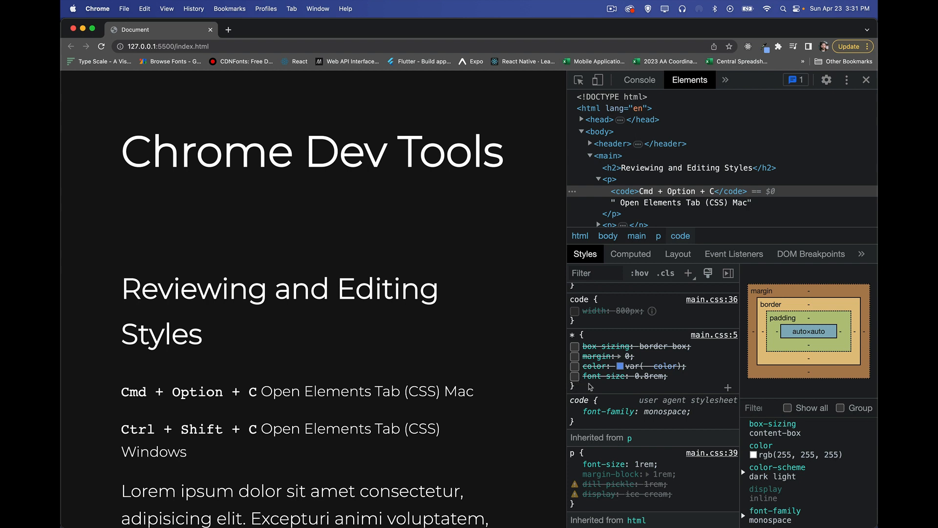
pyautogui.moveTo(599, 389)
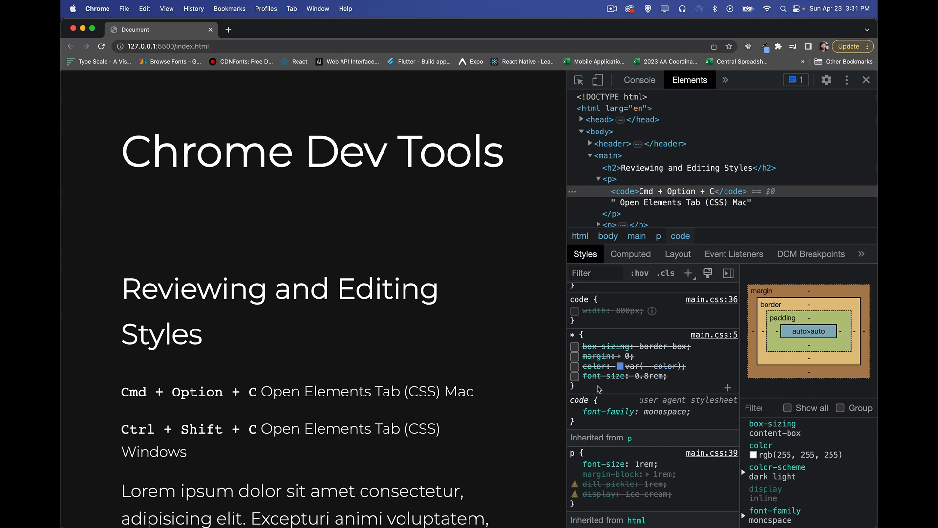
pyautogui.click(575, 376)
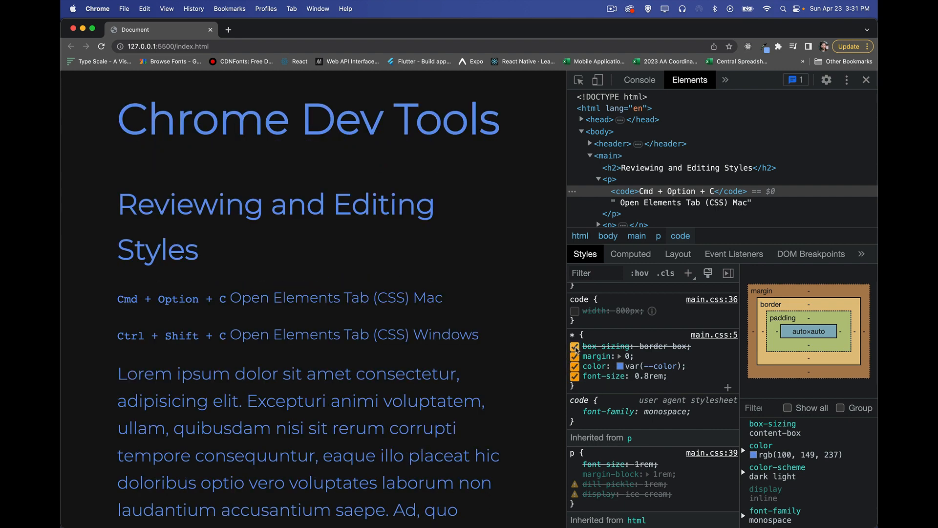
pyautogui.click(641, 335)
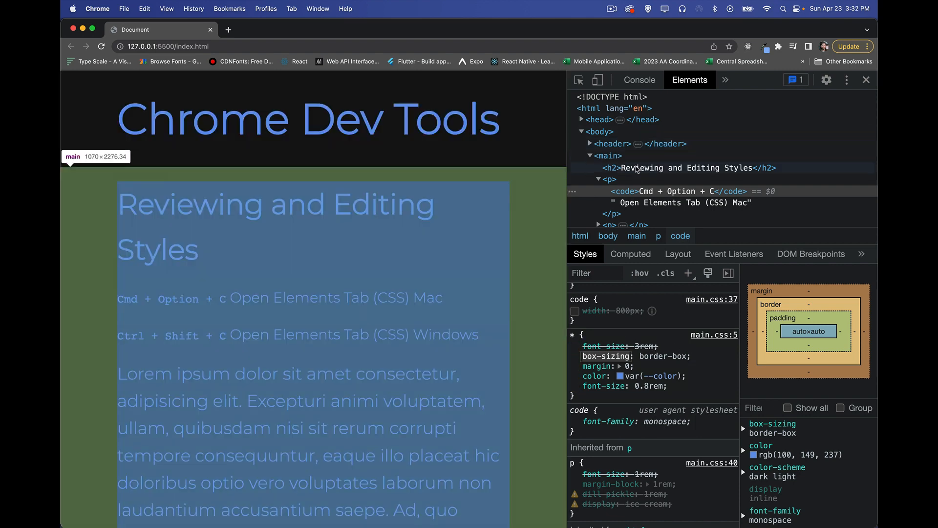
# - Select the Reviewing and Editing Styles heading in the Elements tree
pyautogui.click(609, 178)
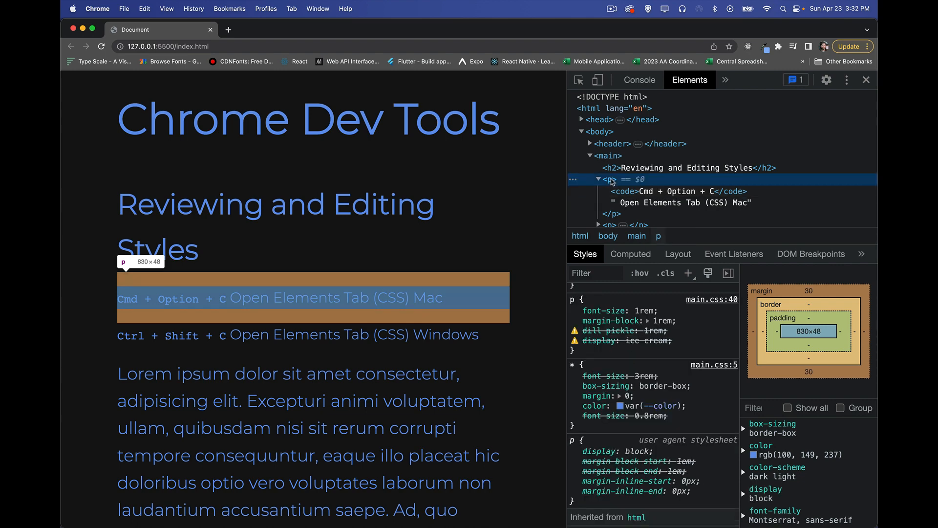
pyautogui.click(688, 167)
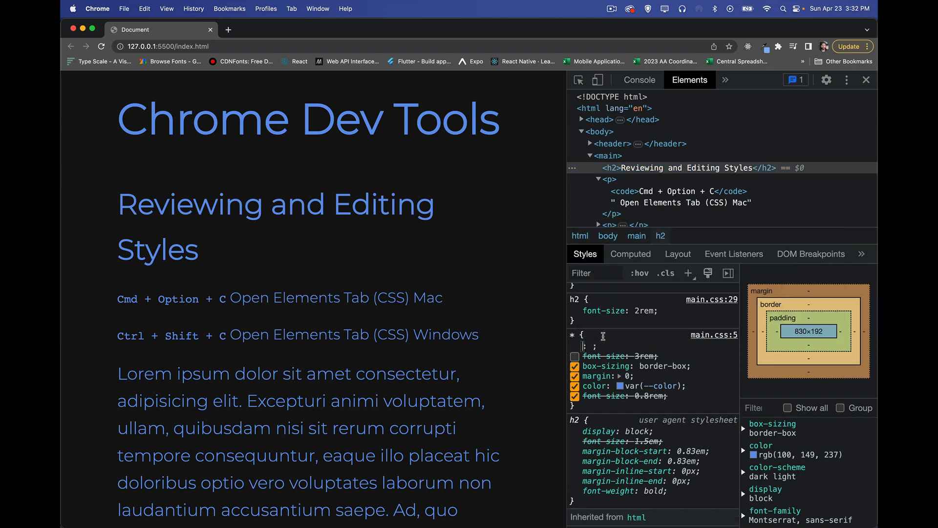
pyautogui.moveTo(608, 347)
pyautogui.write('border: 1px solid orange;')
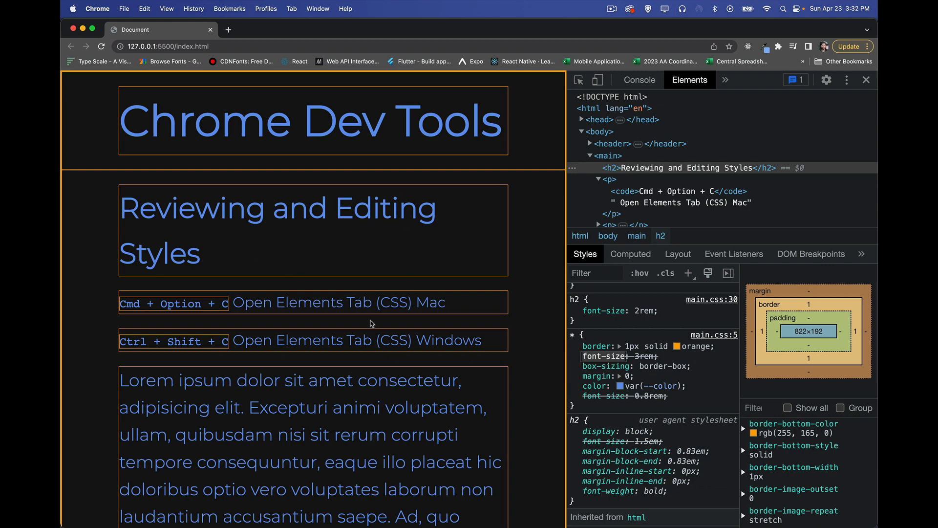
pyautogui.moveTo(507, 346)
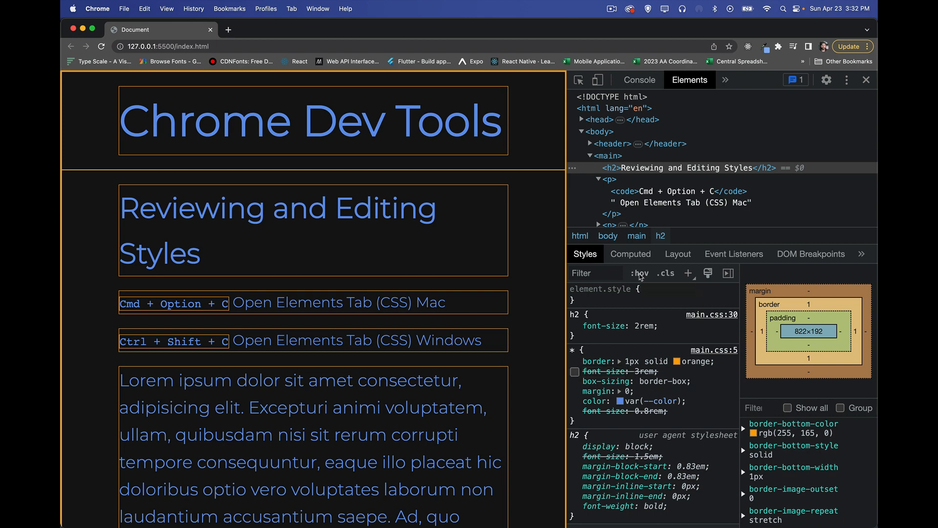
# - Try a forced :active state on the heading, then start an inline background-color: gold declaration
pyautogui.click(638, 273)
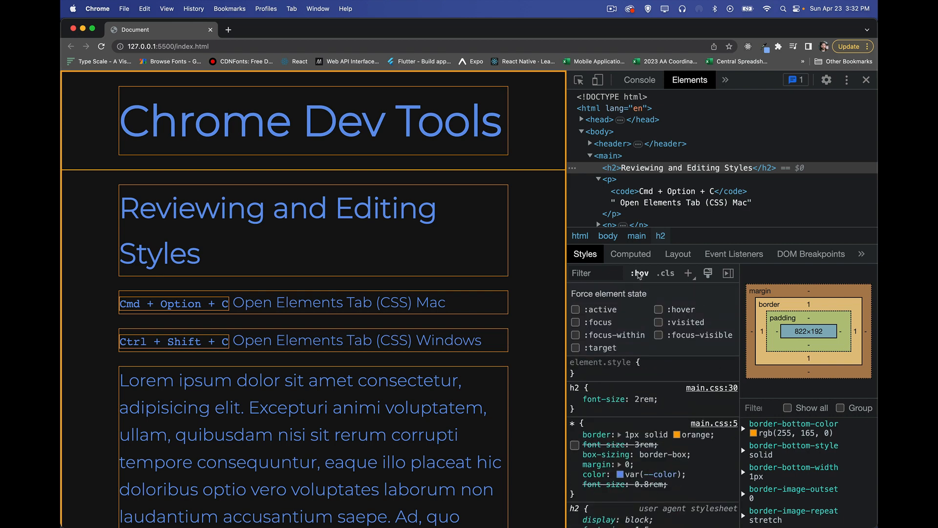
pyautogui.moveTo(603, 314)
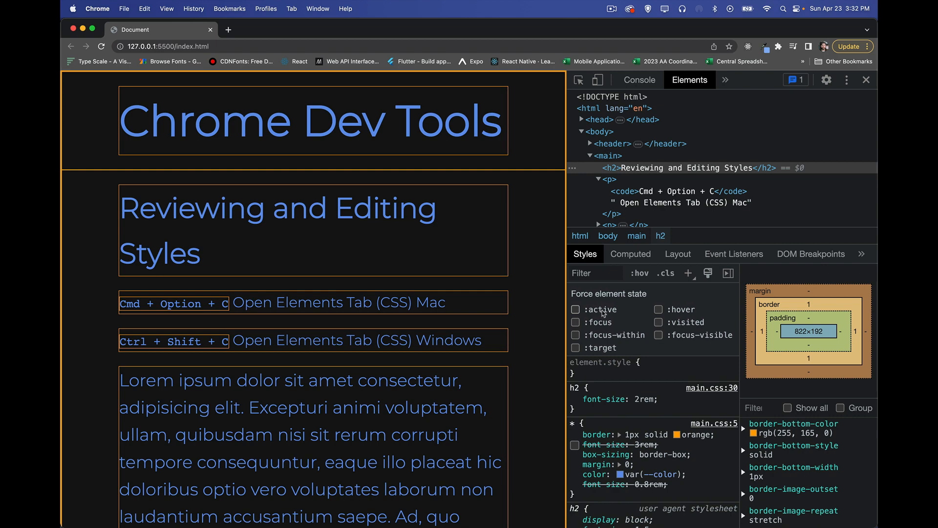
pyautogui.moveTo(637, 324)
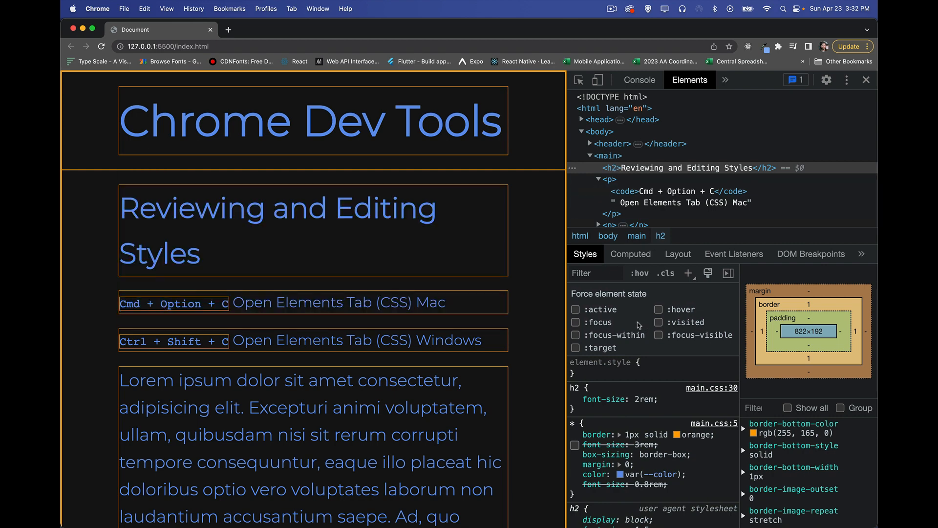
pyautogui.click(576, 309)
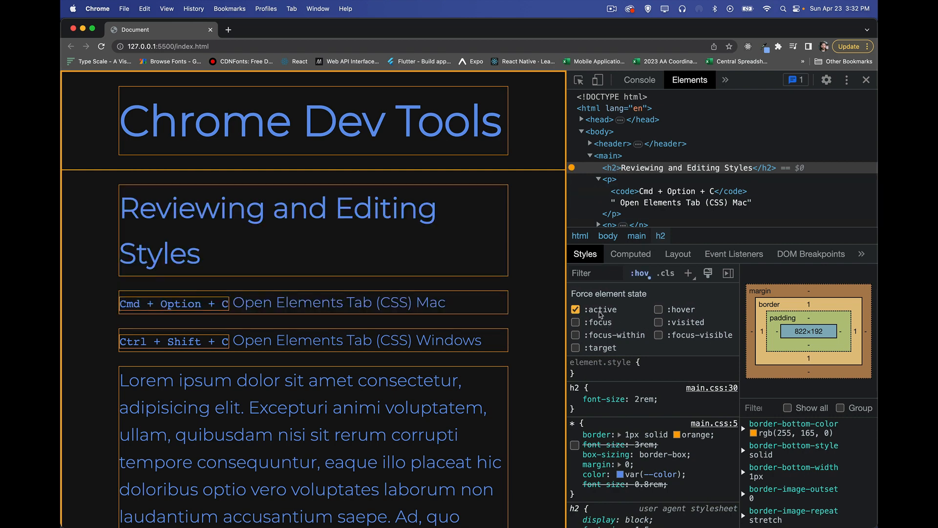
pyautogui.click(576, 310)
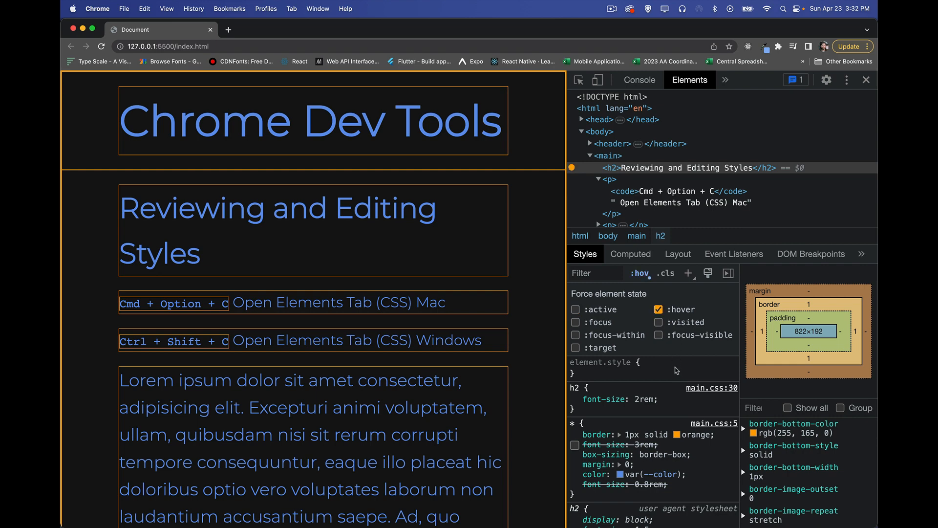
pyautogui.click(622, 368)
pyautogui.write('background-color: gold;')
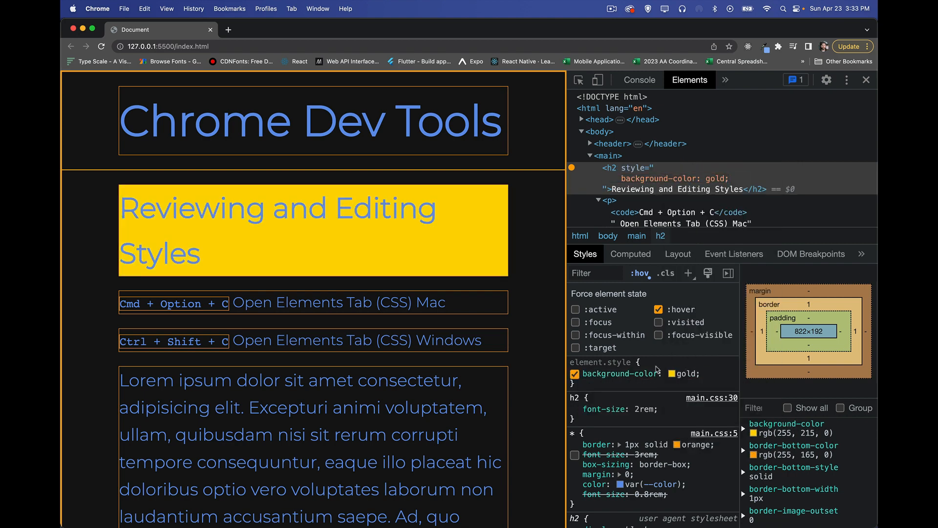
pyautogui.moveTo(589, 408)
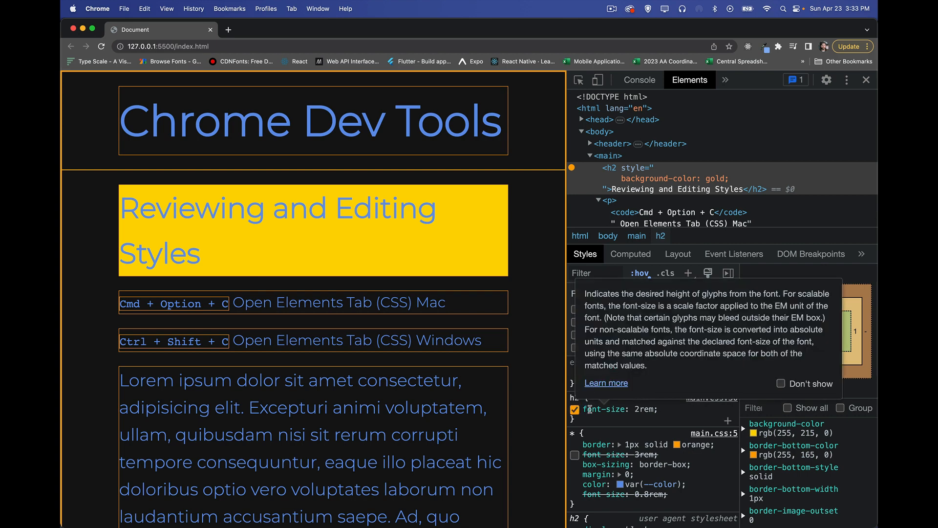
# - Force the heading into :hover state so the inline gold background shows
pyautogui.click(639, 273)
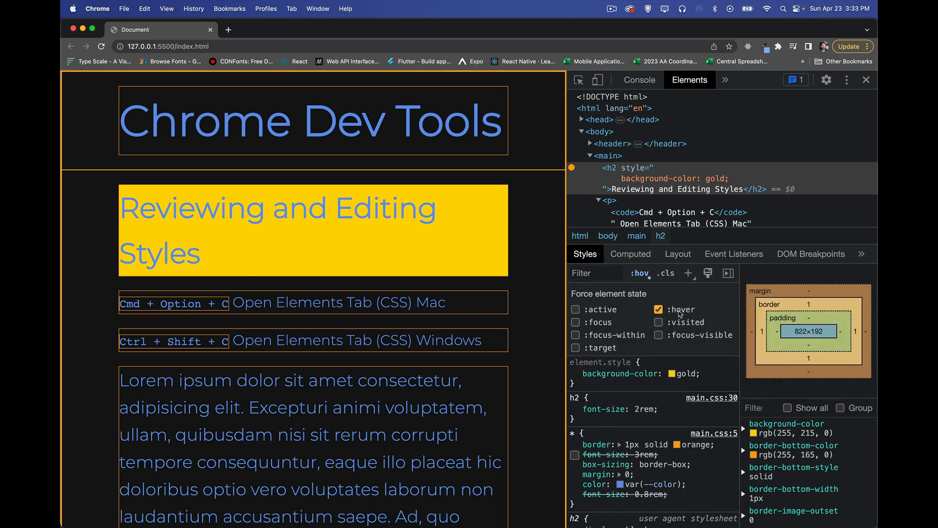
pyautogui.click(658, 310)
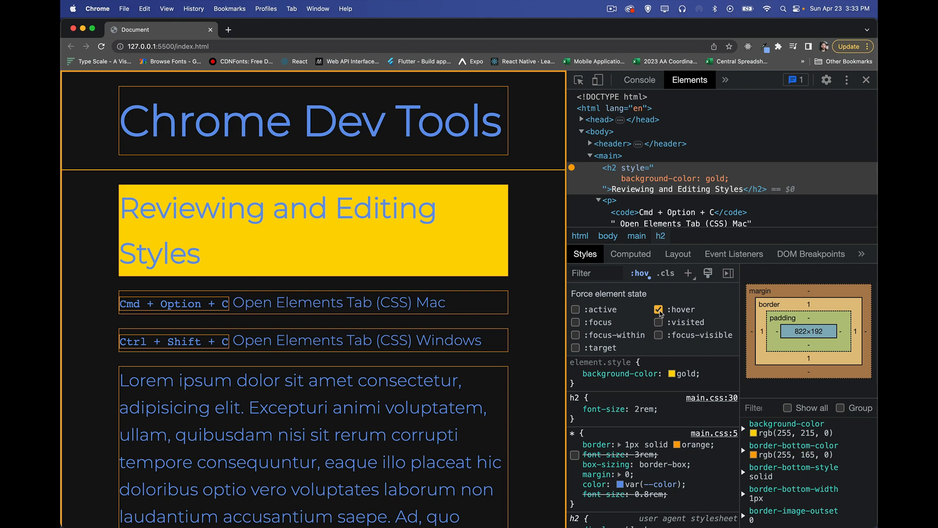
pyautogui.click(598, 200)
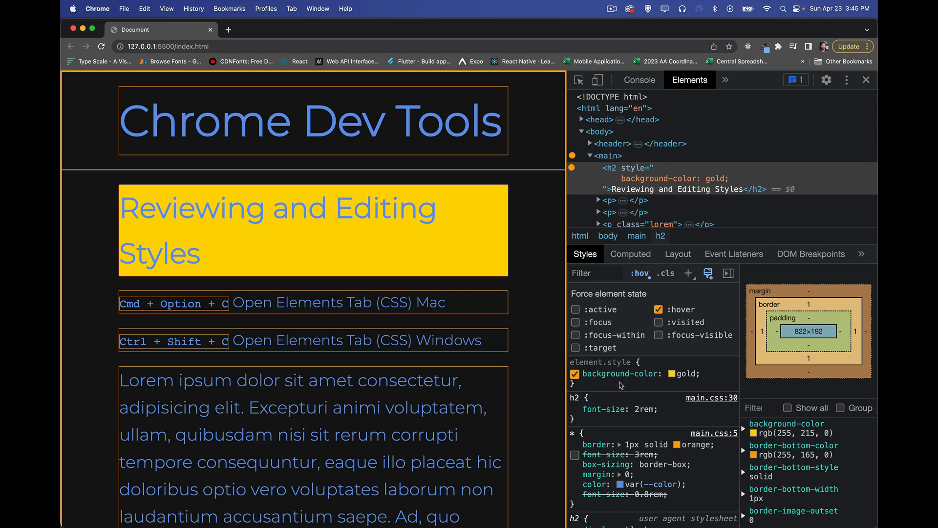
pyautogui.moveTo(721, 378)
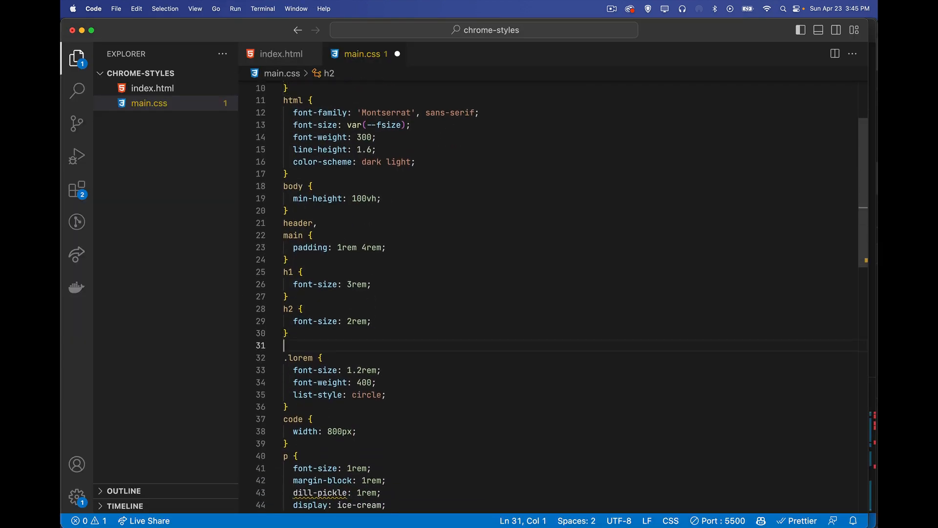
# - Add an h2:hover rule with a blueviolet background after the h2 rule in main.css
pyautogui.write('h2:hover')
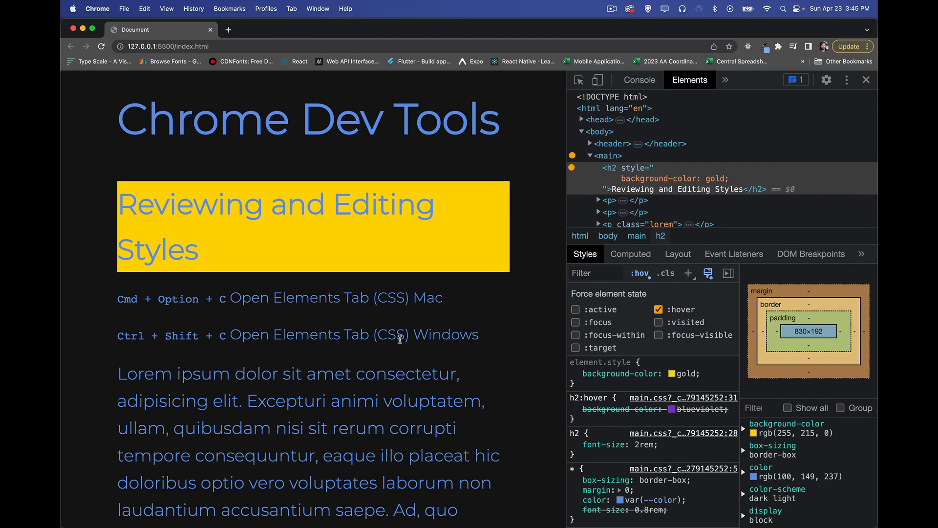
# - Untick background-color: gold under element.style so the blueviolet hover background shows
pyautogui.click(574, 409)
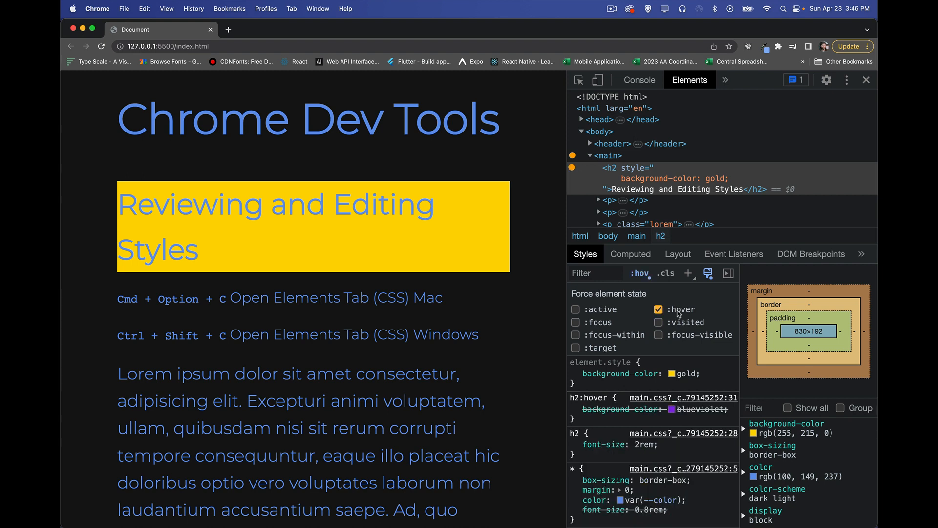
pyautogui.click(575, 373)
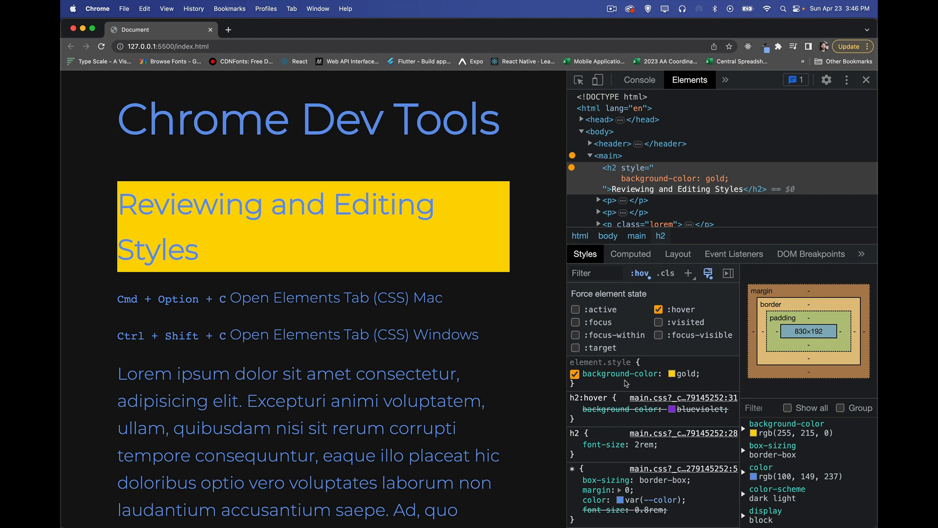
pyautogui.click(575, 373)
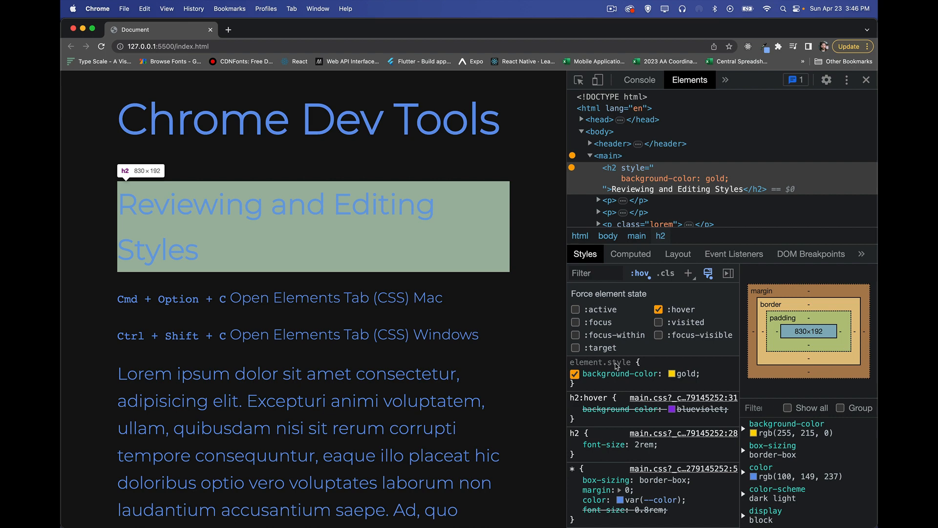
pyautogui.click(573, 373)
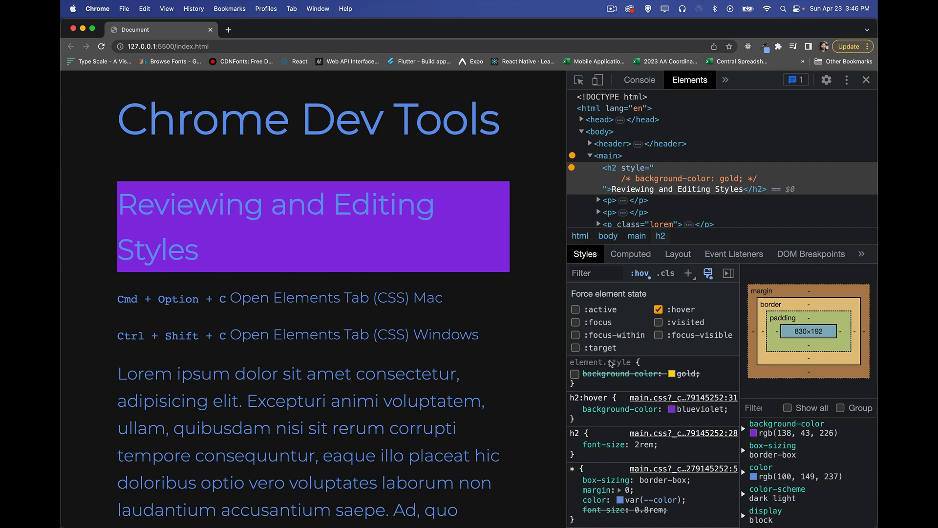
pyautogui.moveTo(707, 380)
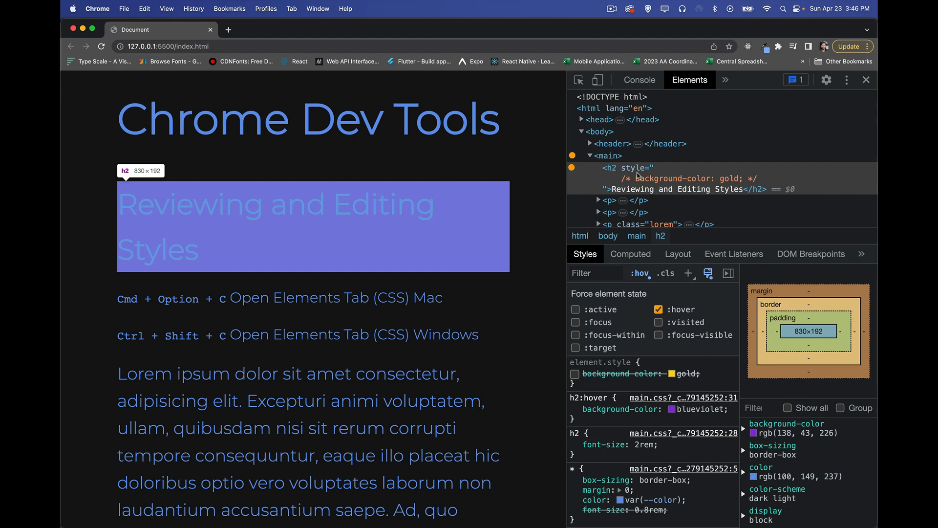
pyautogui.moveTo(667, 276)
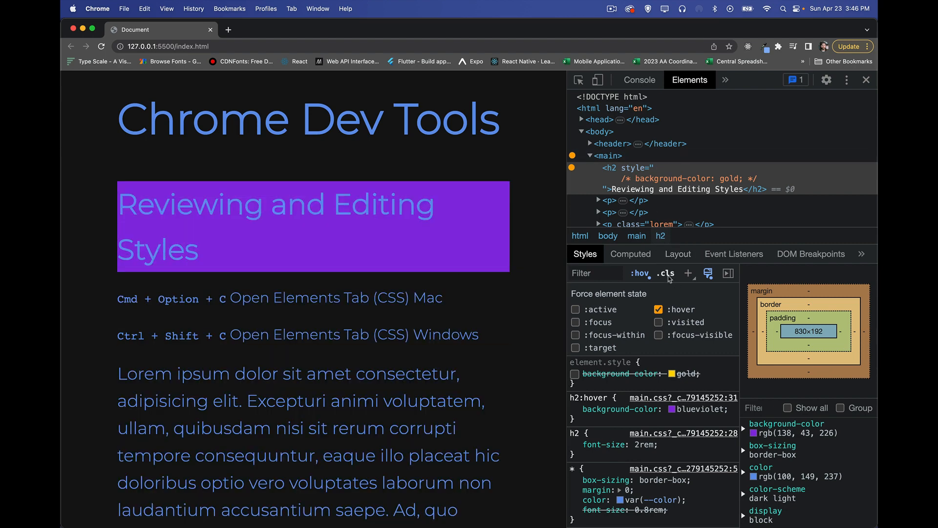
pyautogui.moveTo(608, 167)
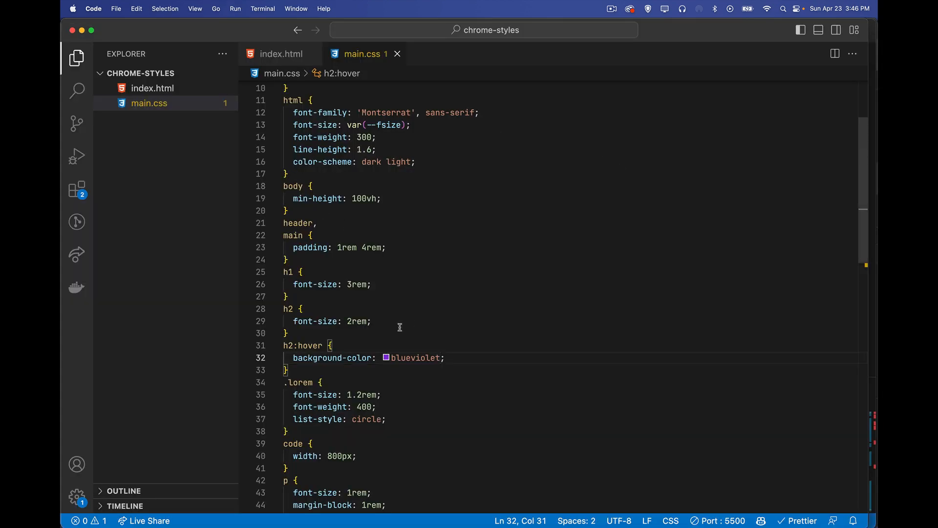
# - Scroll main.css down to the h2:hover rule with its blueviolet background
pyautogui.scroll(-3)
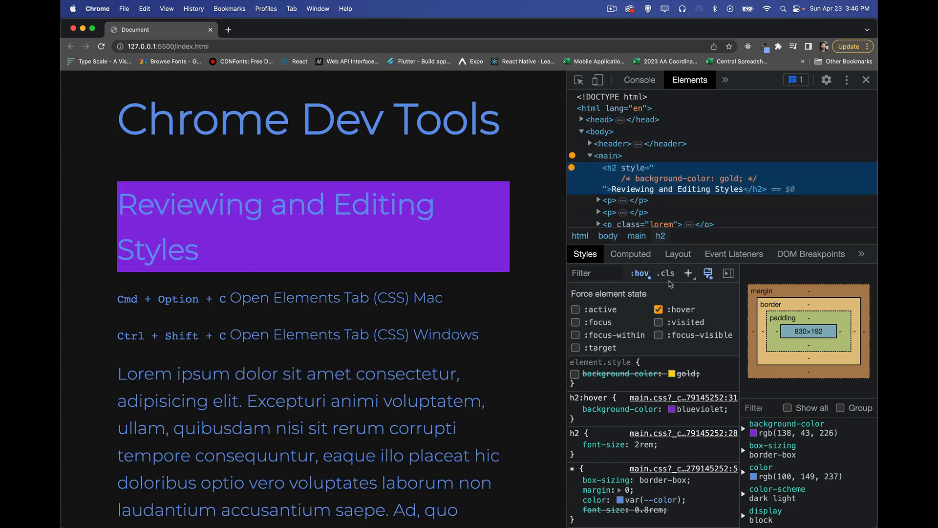
# - Switch off the forced :hover state and close the element state panel
pyautogui.click(639, 273)
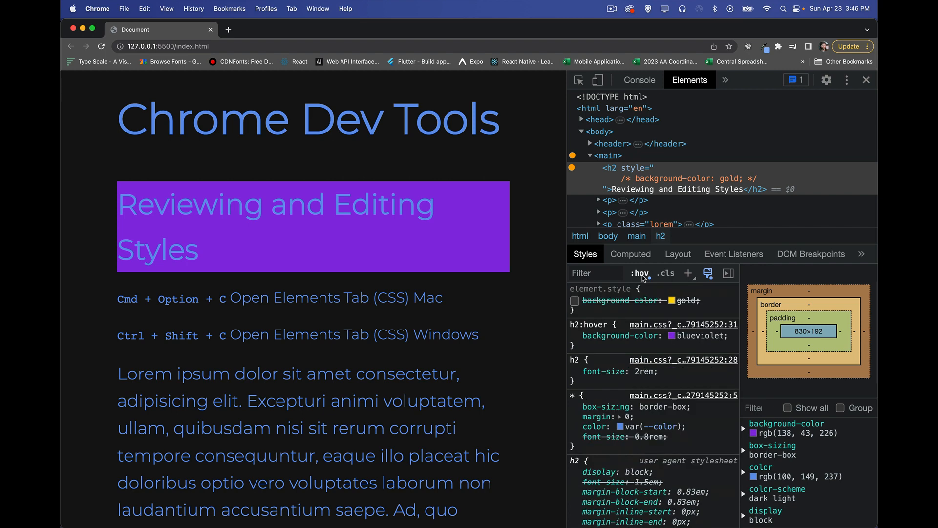
pyautogui.click(638, 273)
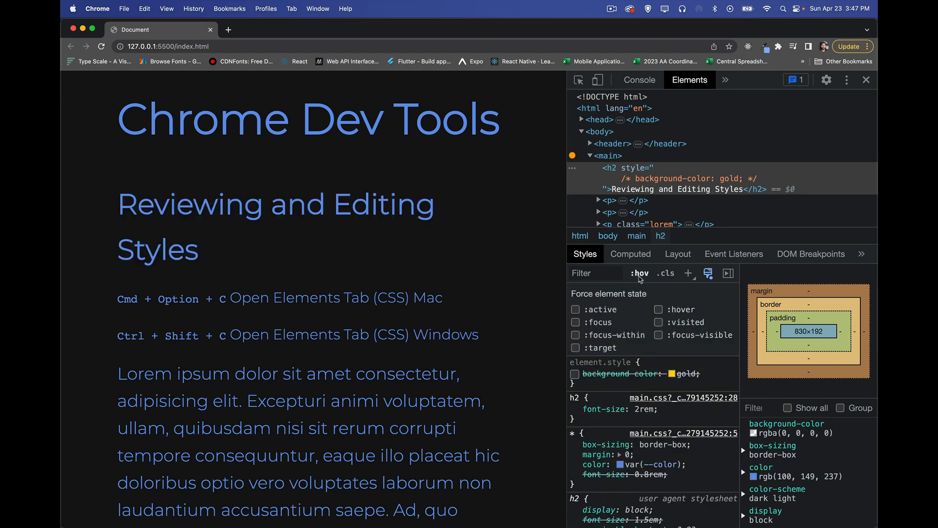
pyautogui.click(638, 274)
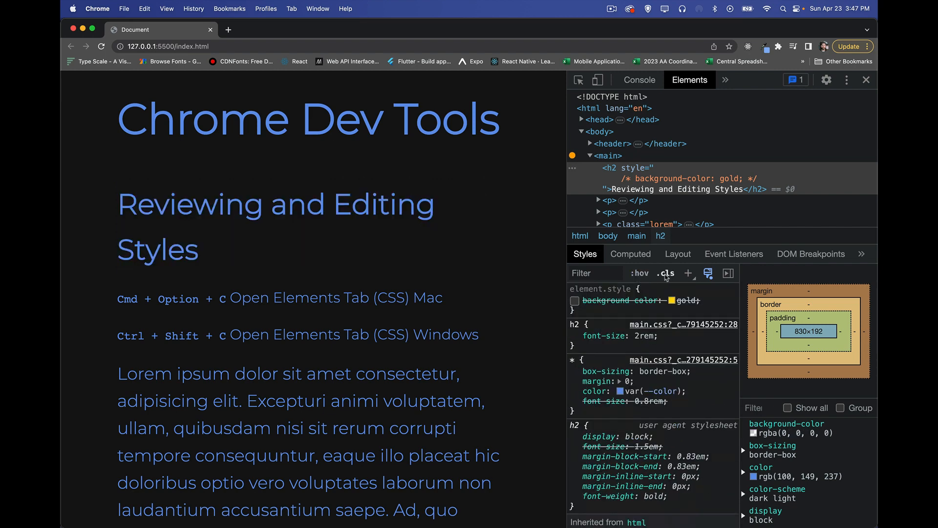
# - Add the class 'lorem' to the heading via the .cls field
pyautogui.click(665, 273)
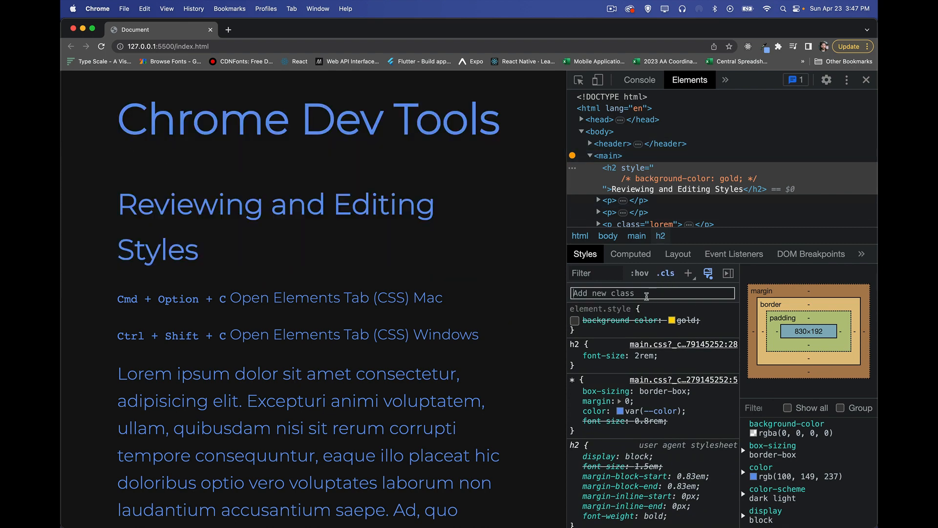
pyautogui.write('lorem')
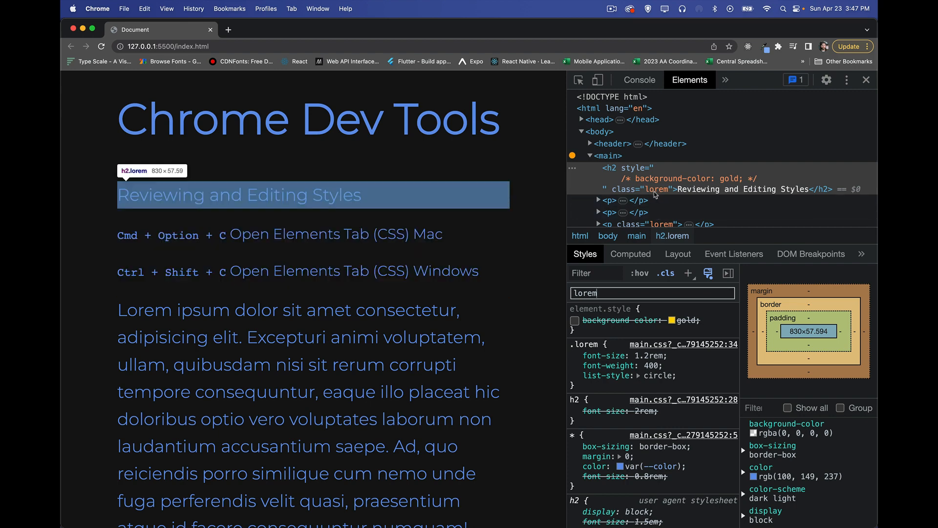
pyautogui.moveTo(608, 364)
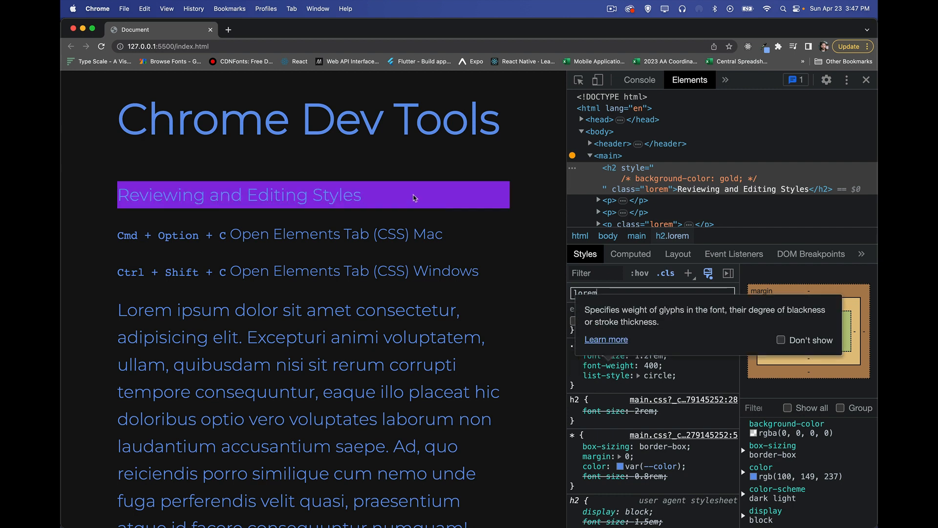
pyautogui.moveTo(385, 195)
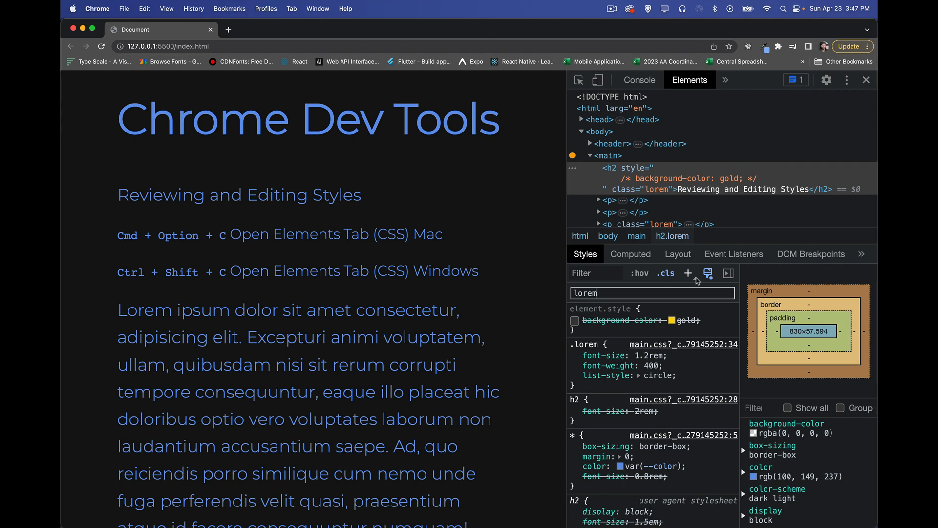
pyautogui.moveTo(687, 274)
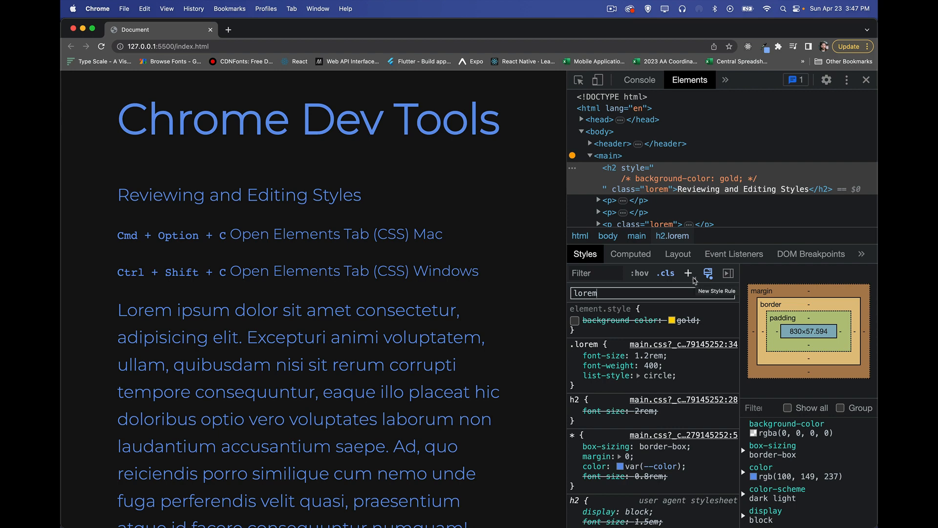
# - Create an h2.lorem inspector-stylesheet rule with font-size: 4rem
pyautogui.click(688, 274)
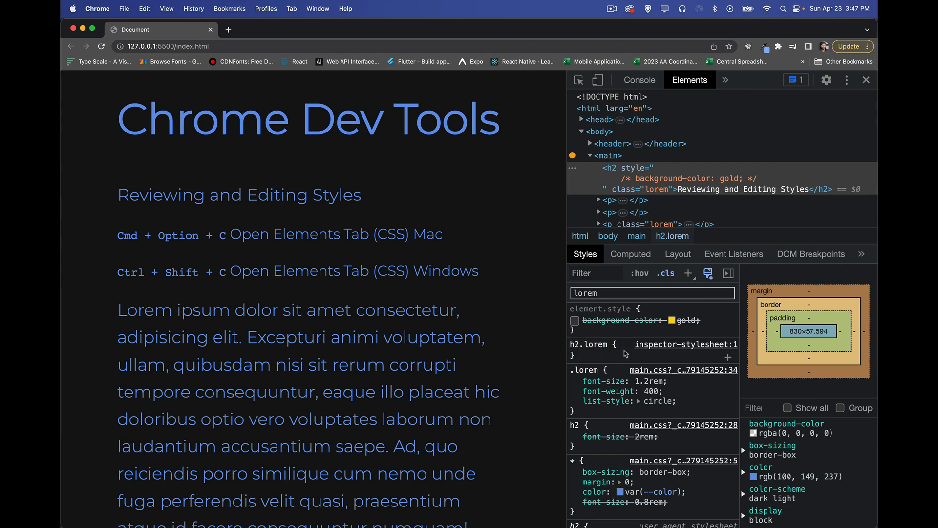
pyautogui.click(727, 358)
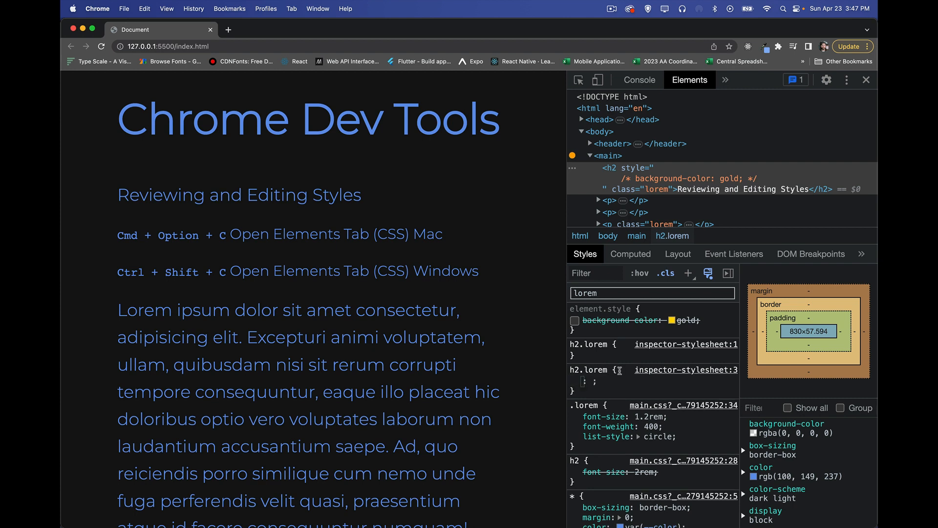
pyautogui.moveTo(607, 345)
pyautogui.write('font-size')
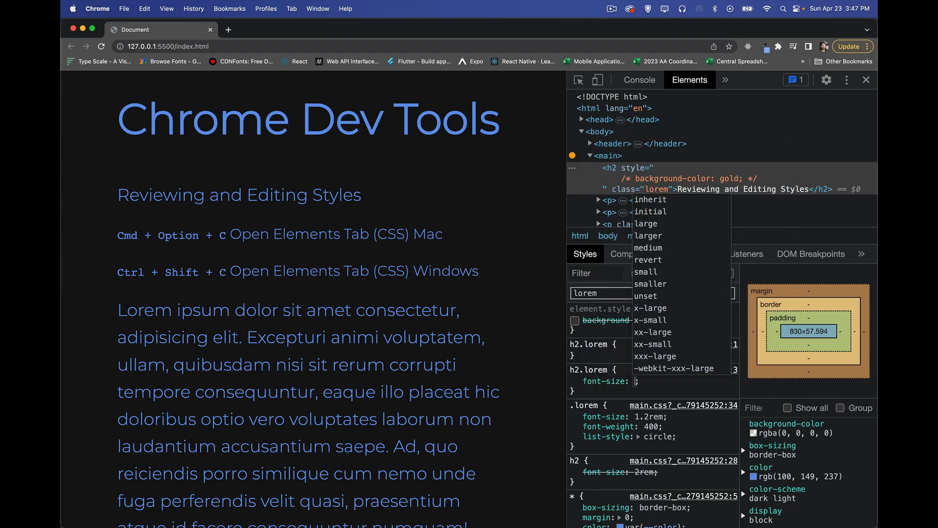
pyautogui.write('4rem')
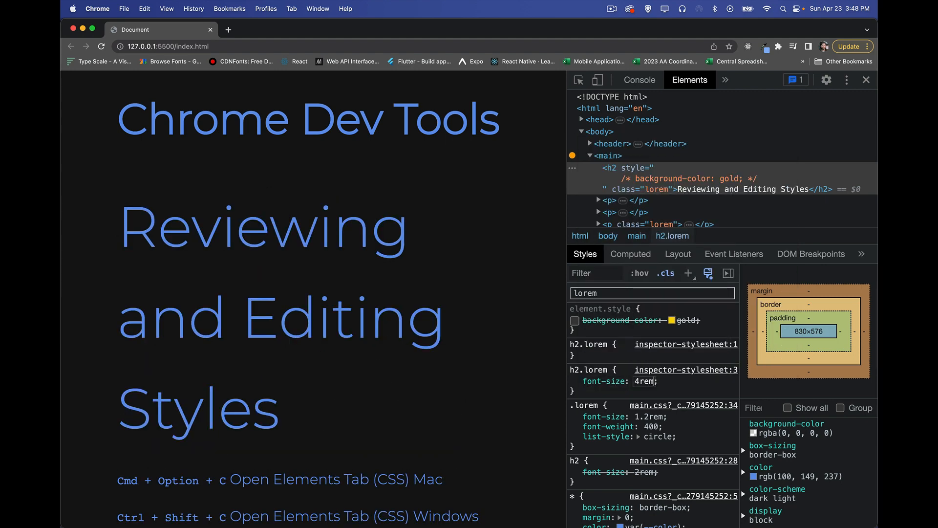
pyautogui.moveTo(610, 394)
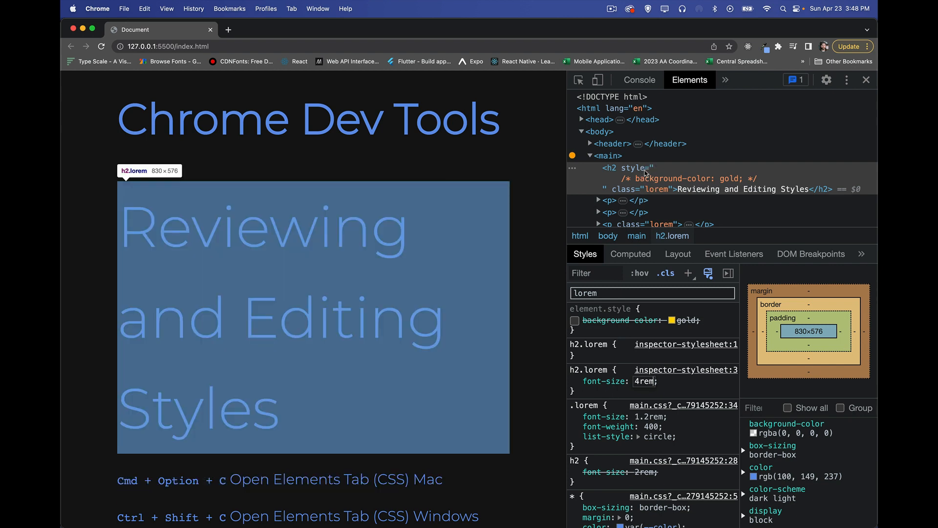
pyautogui.moveTo(704, 385)
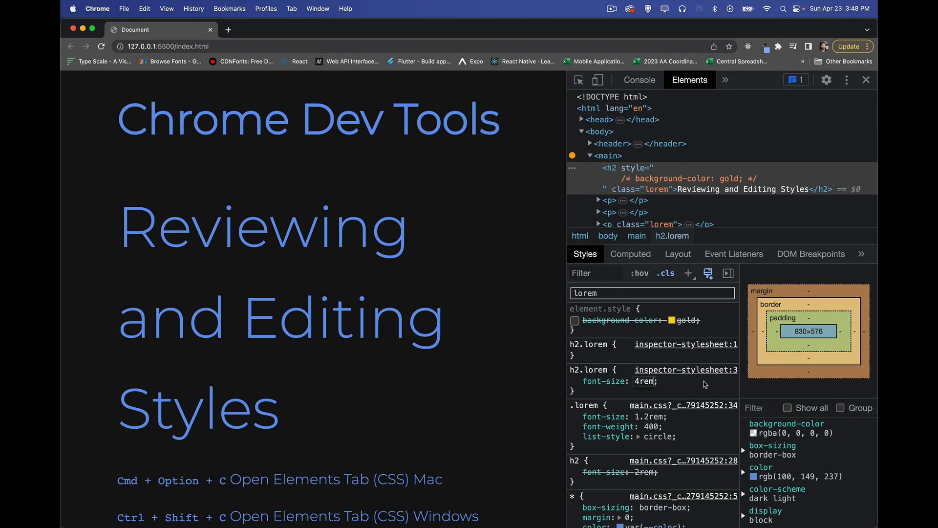
pyautogui.moveTo(693, 276)
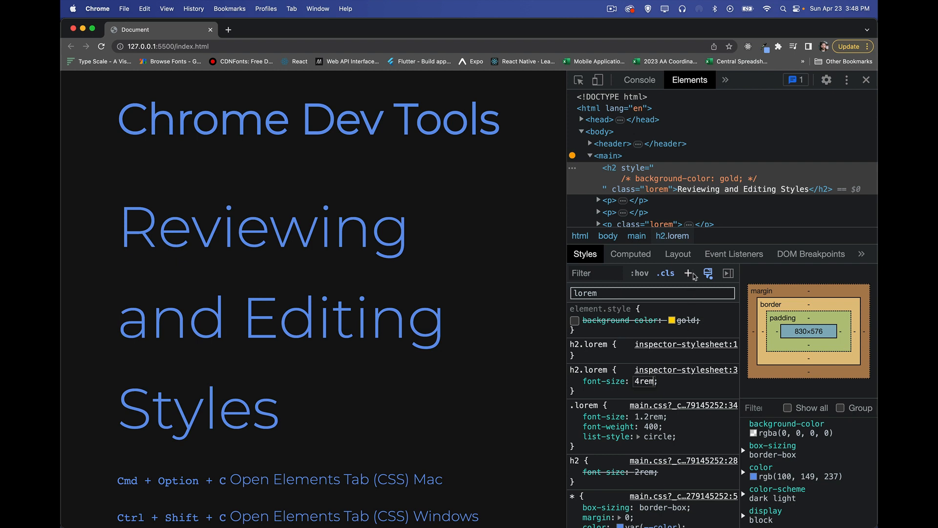
pyautogui.moveTo(689, 274)
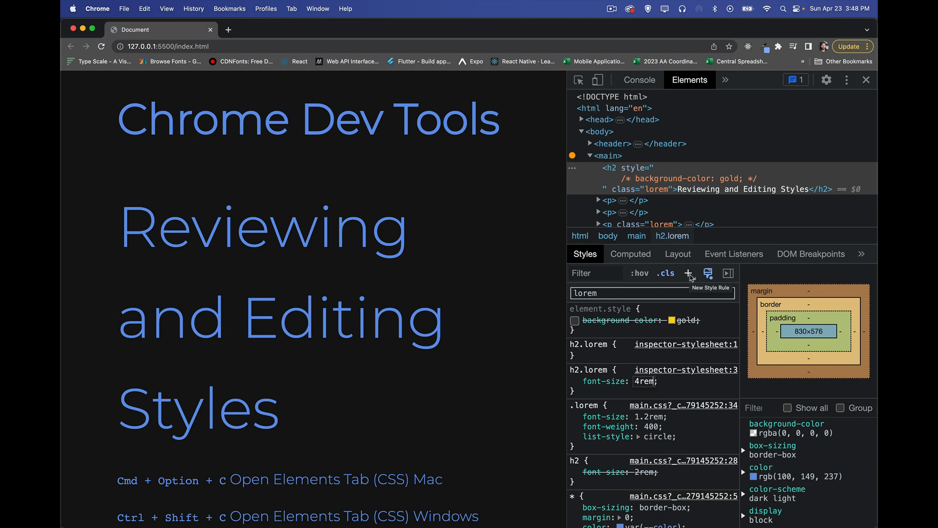
pyautogui.moveTo(666, 272)
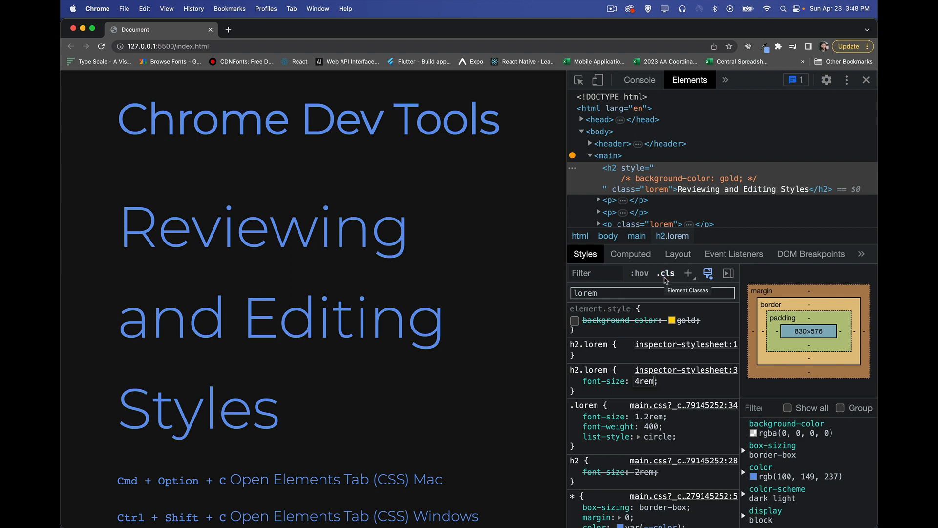
pyautogui.moveTo(639, 292)
pyautogui.write('aksjdfkajsdhfkjds')
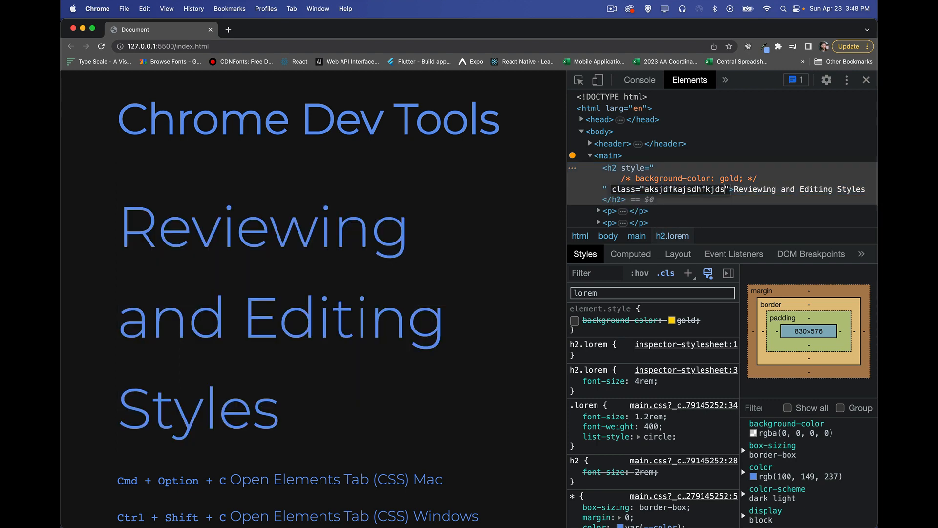
# - Commit the heading's class renamed from lorem to a made-up name, dropping the 4rem rule
pyautogui.click(573, 306)
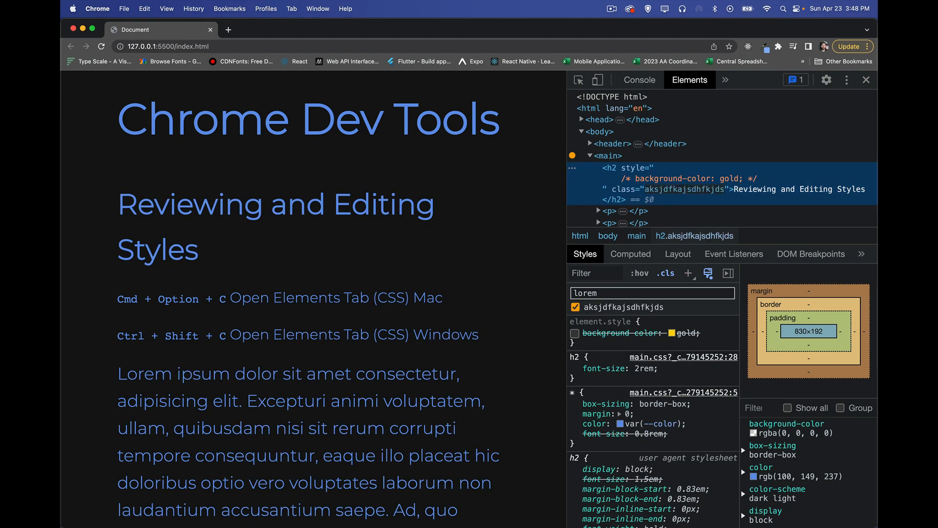
pyautogui.moveTo(679, 189)
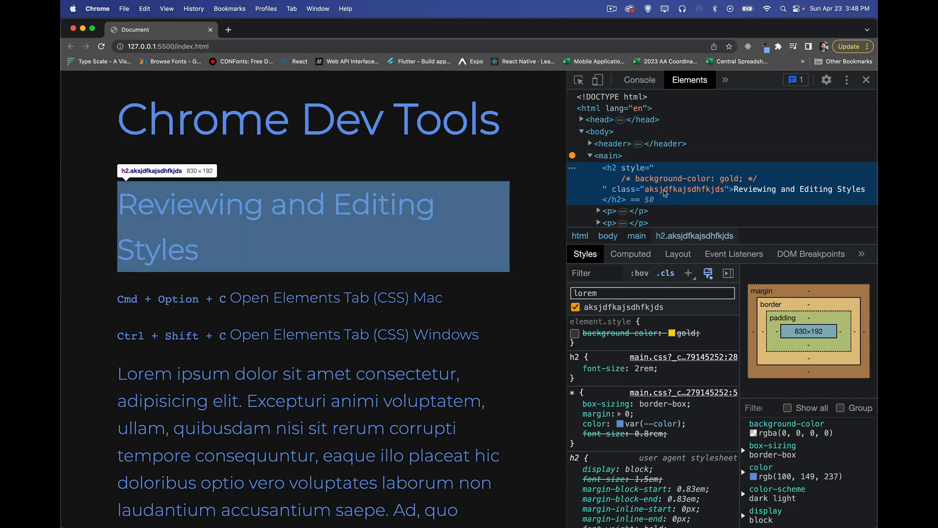
pyautogui.moveTo(647, 174)
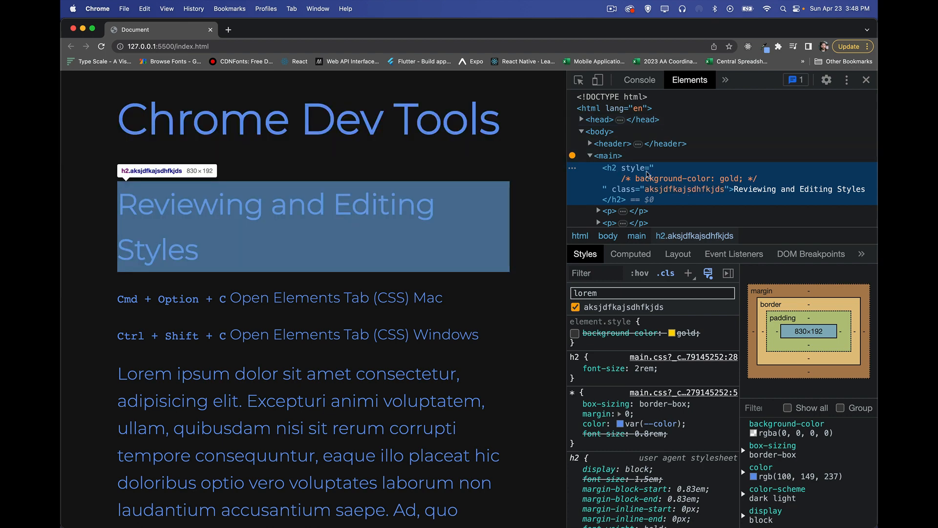
pyautogui.moveTo(680, 232)
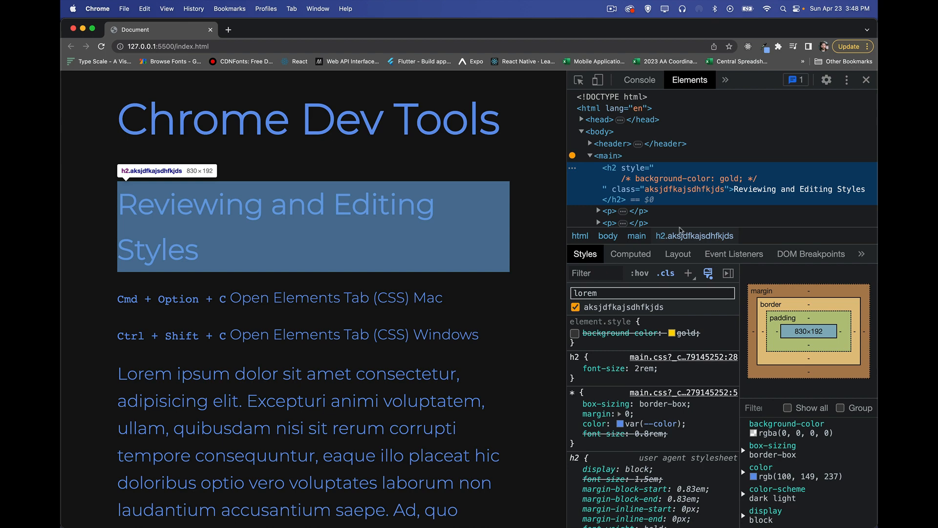
pyautogui.moveTo(688, 307)
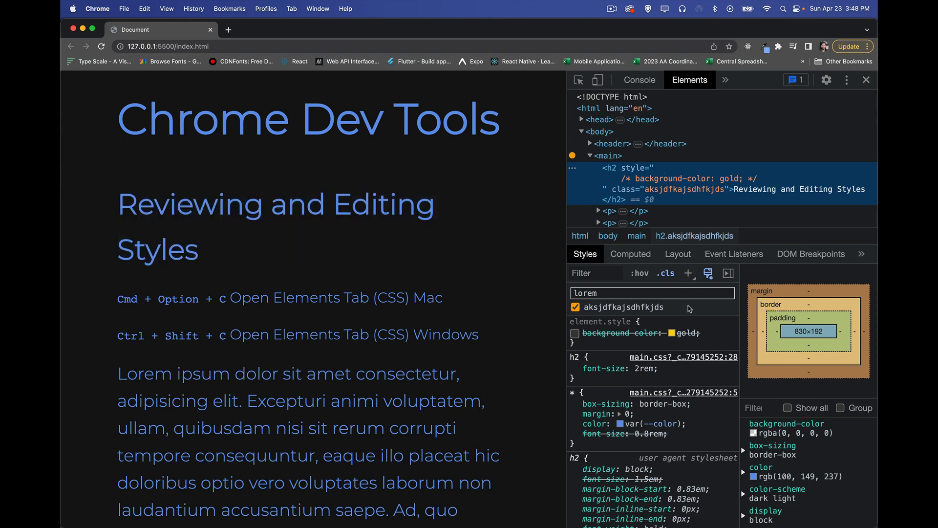
pyautogui.moveTo(709, 329)
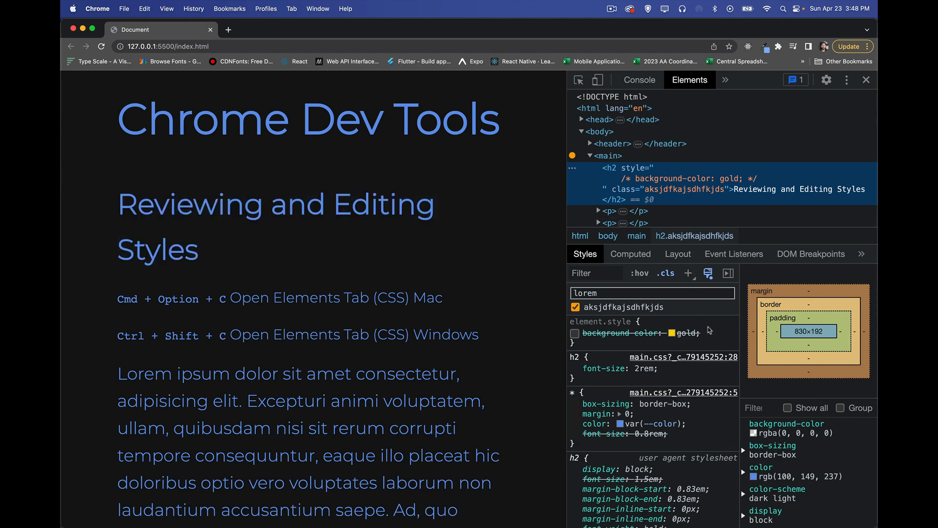
pyautogui.moveTo(708, 323)
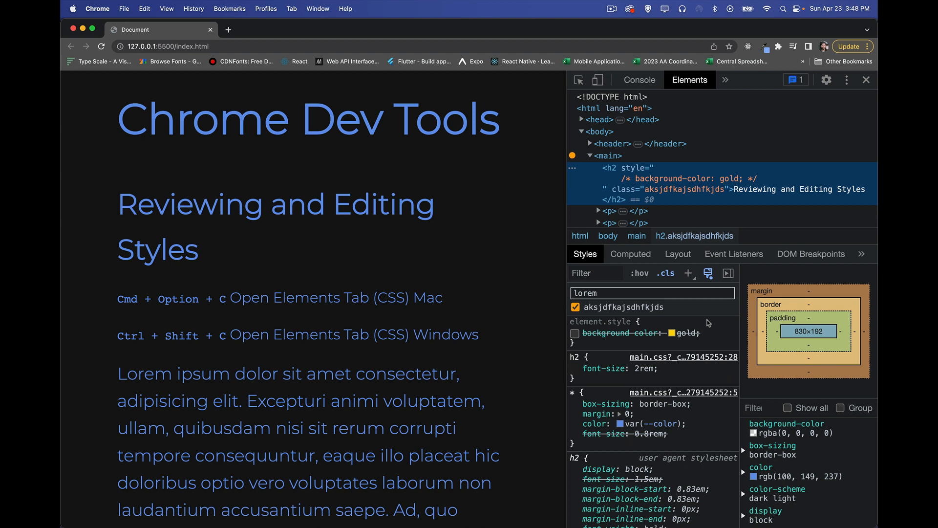
pyautogui.moveTo(696, 124)
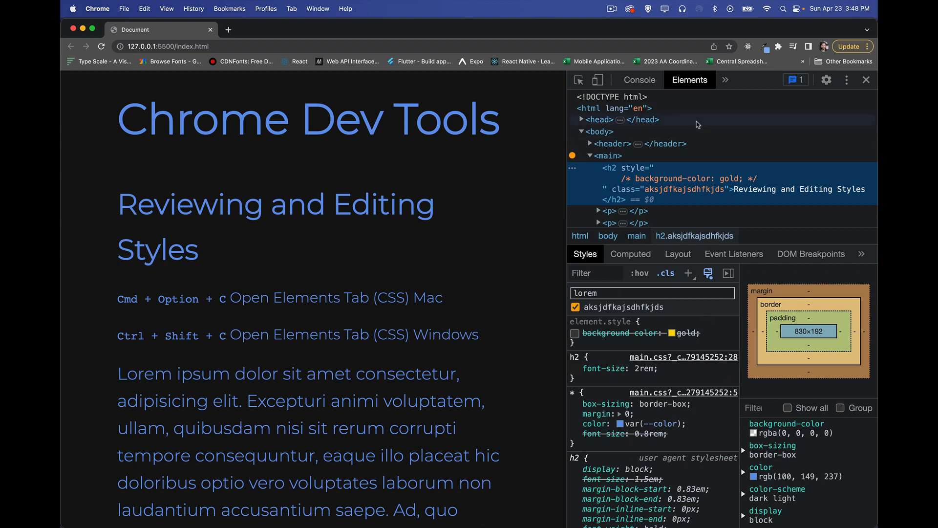